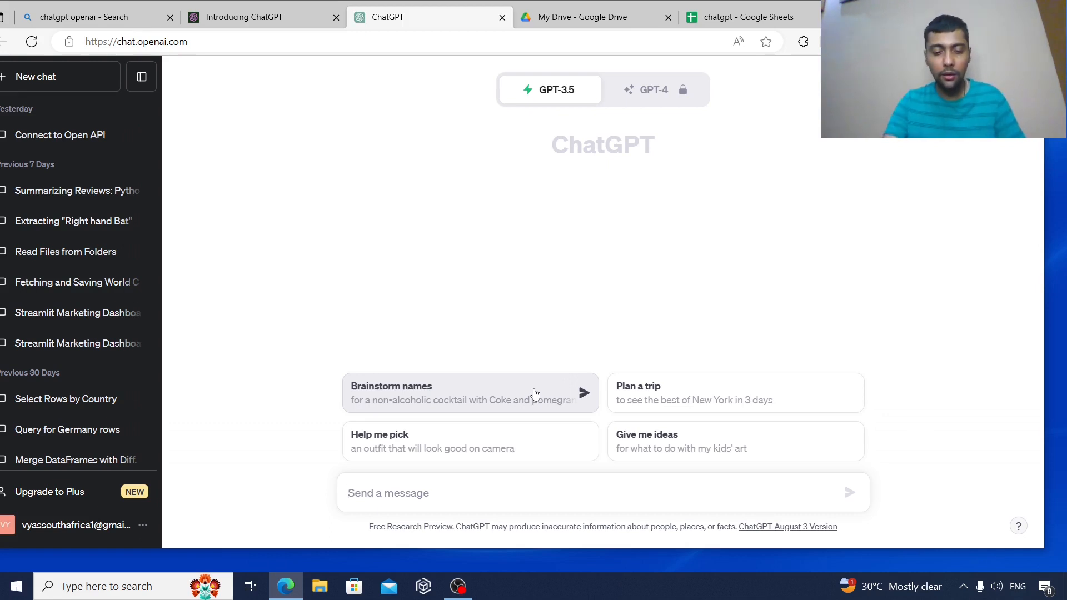
Send the prompt 'I want to become a data analyst. Tell me the 3 most important tools I must learn'.
text(I want tp)
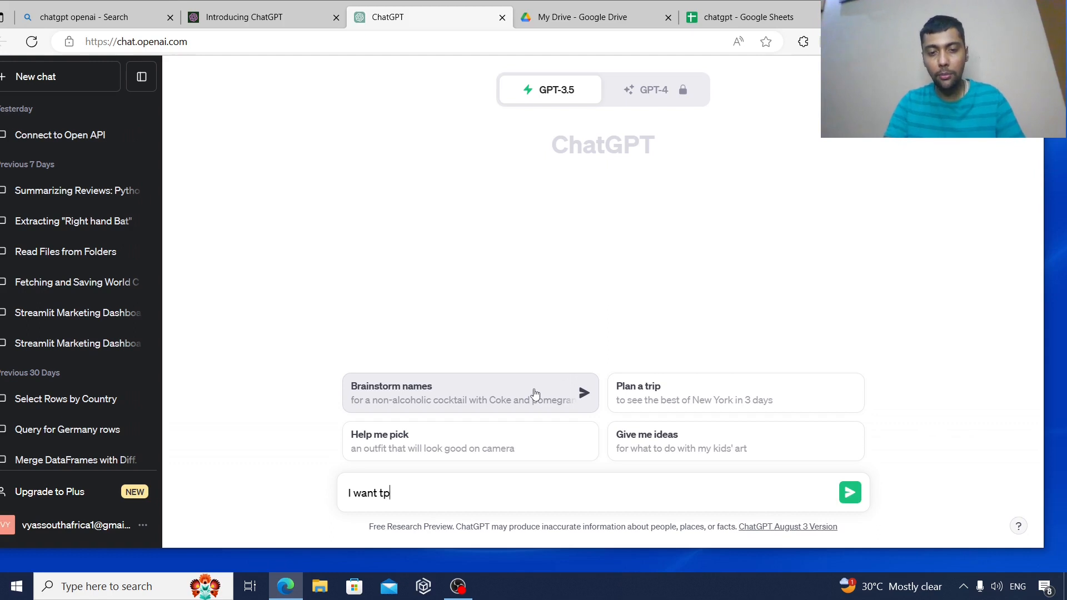
text(o become a d)
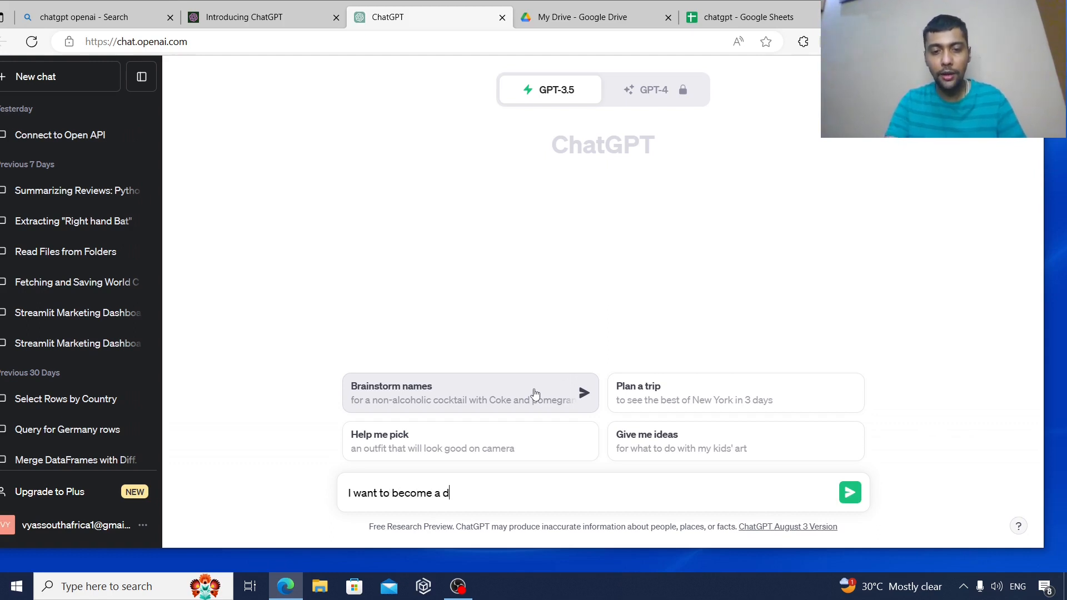
text(ata analyst)
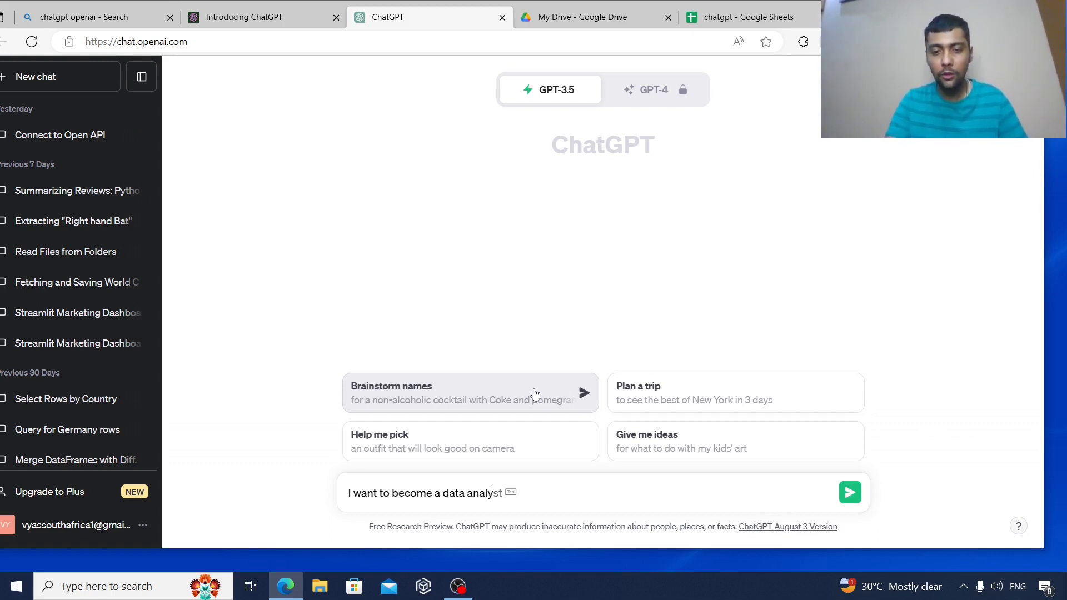
text(.)
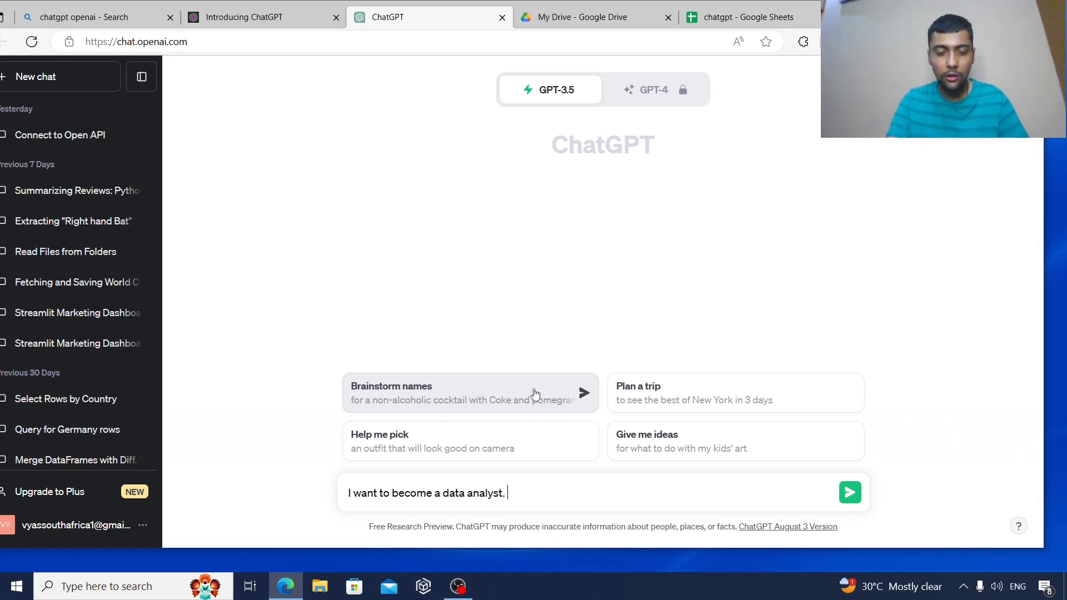
text(Tell me)
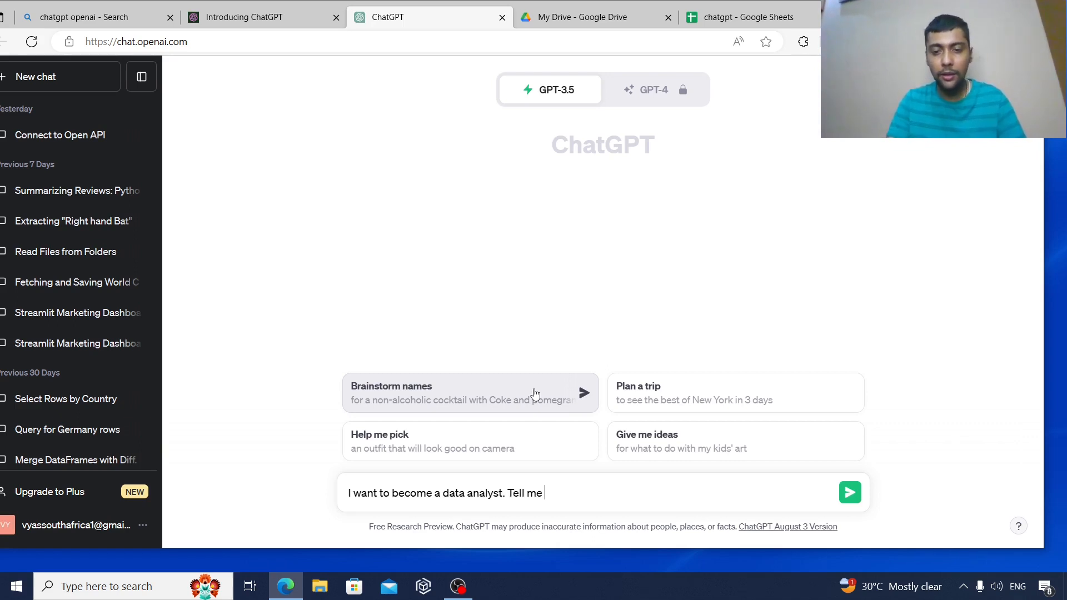
text(the 3 most)
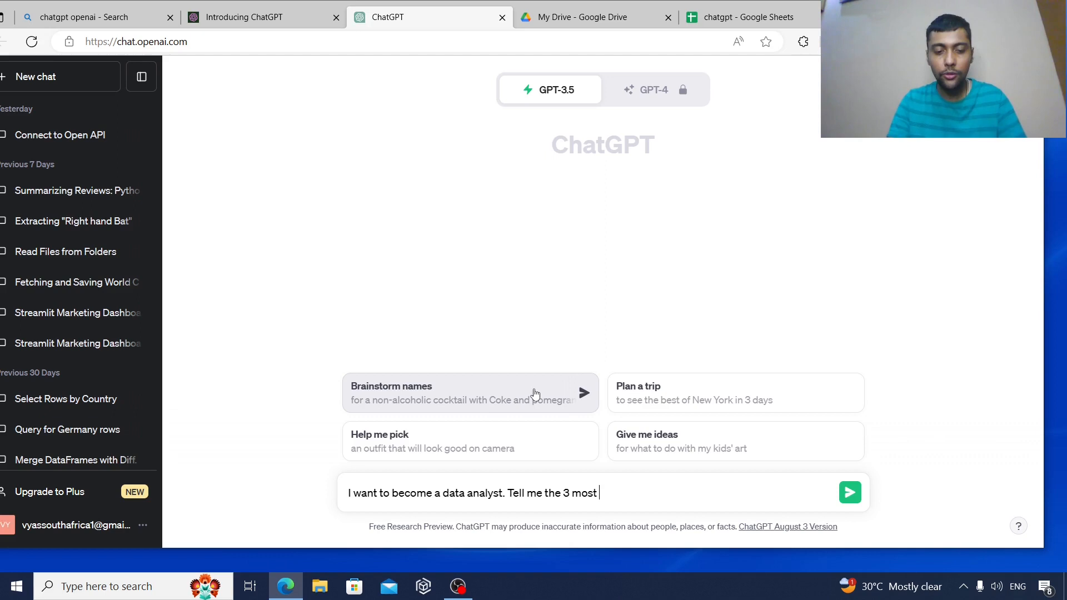
text(impo)
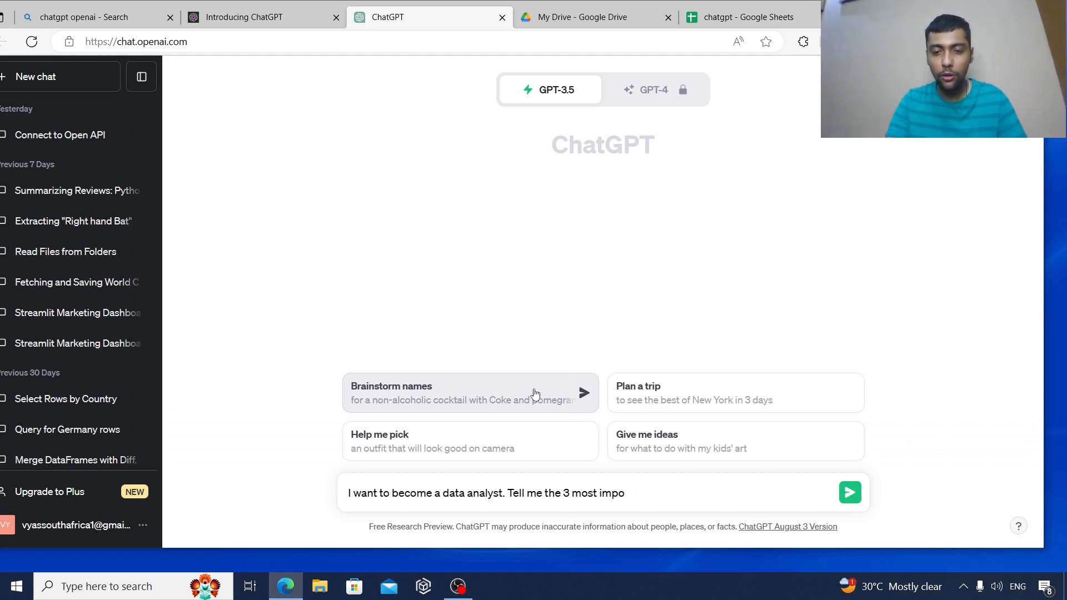
text(rtant tools)
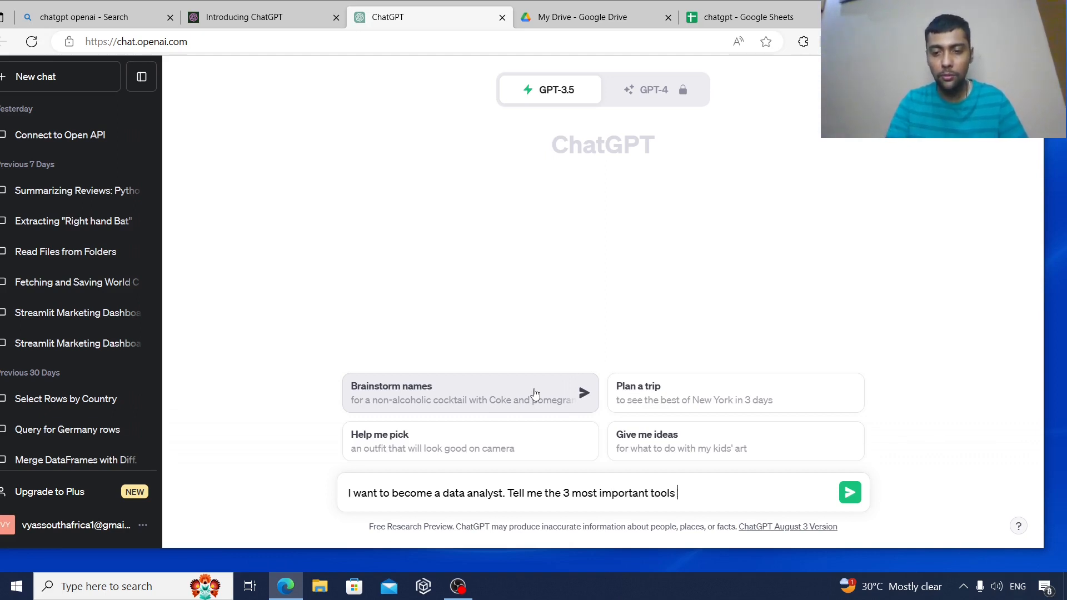
text(I must learn)
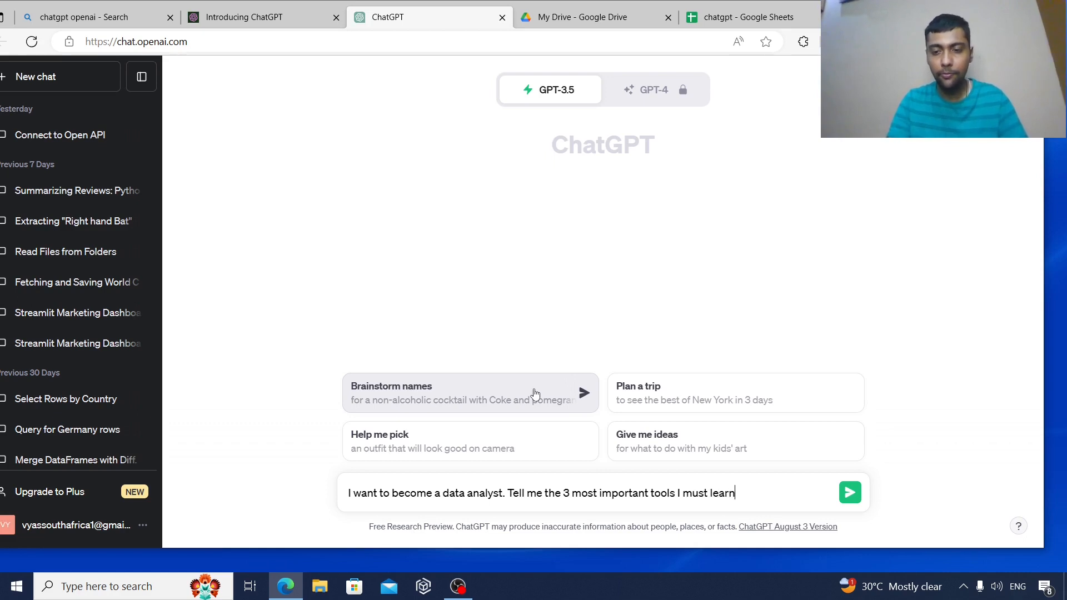
click(849, 492)
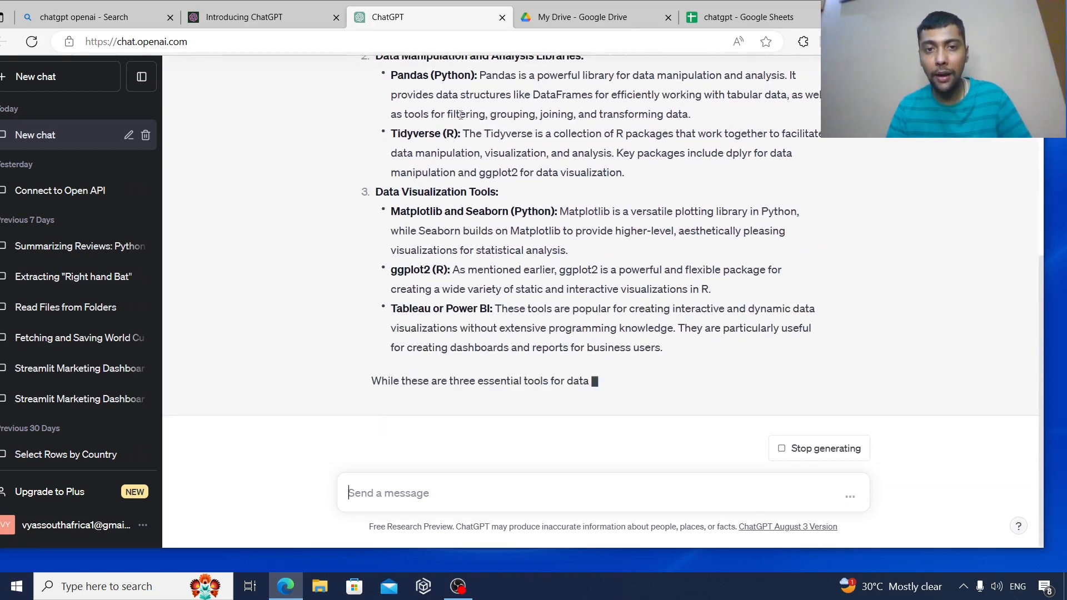
Read through the tools answer, highlighting 'Power' and the SQL sentence, then clear the highlights.
scroll(down, 3)
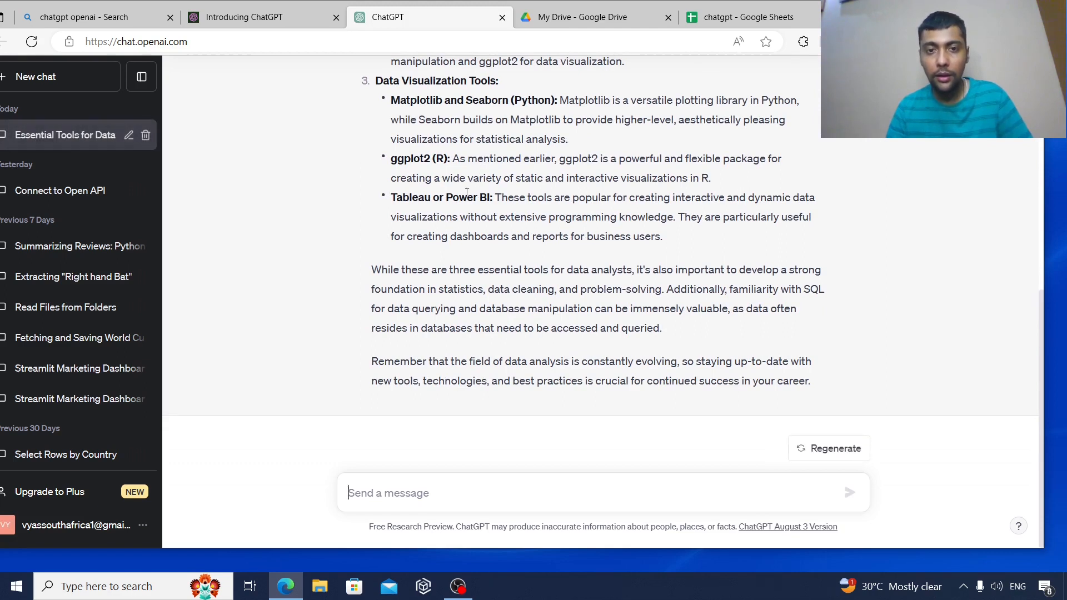
double_click(459, 198)
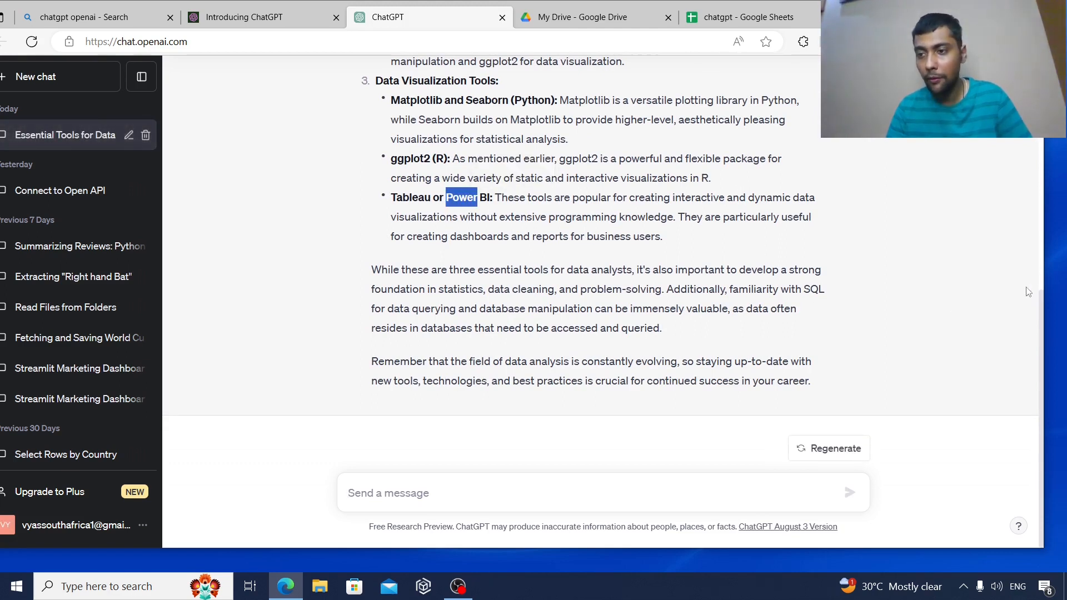
scroll(up, 3)
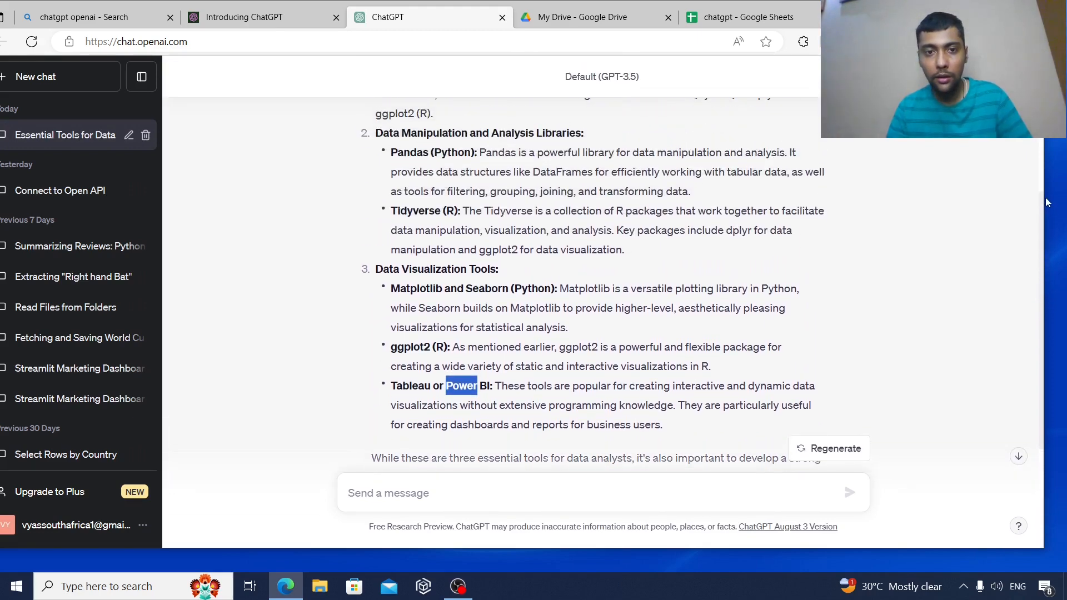
scroll(up, 3)
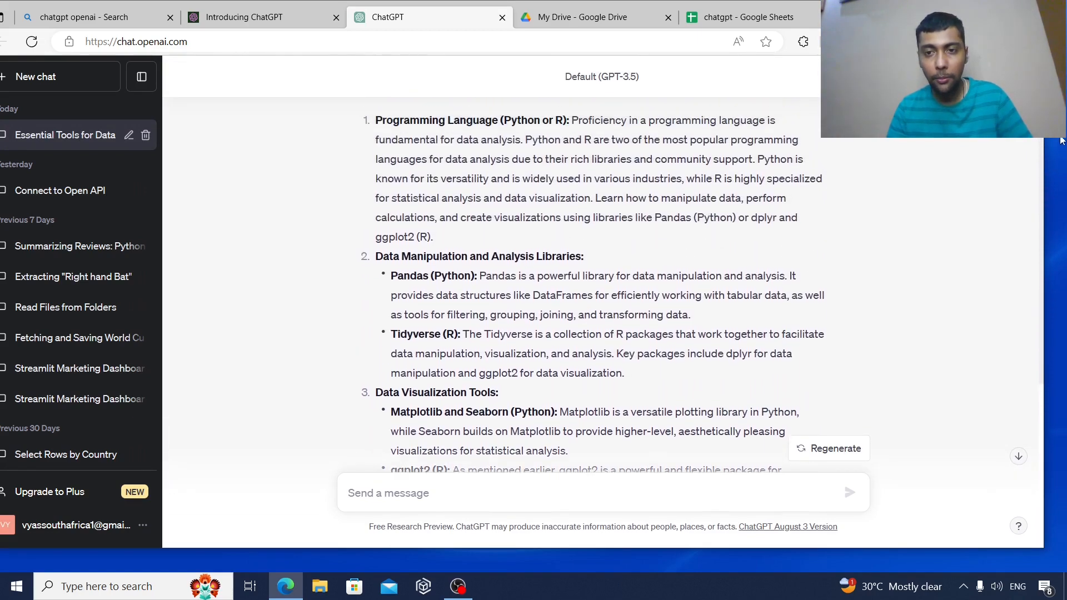
scroll(down, 3)
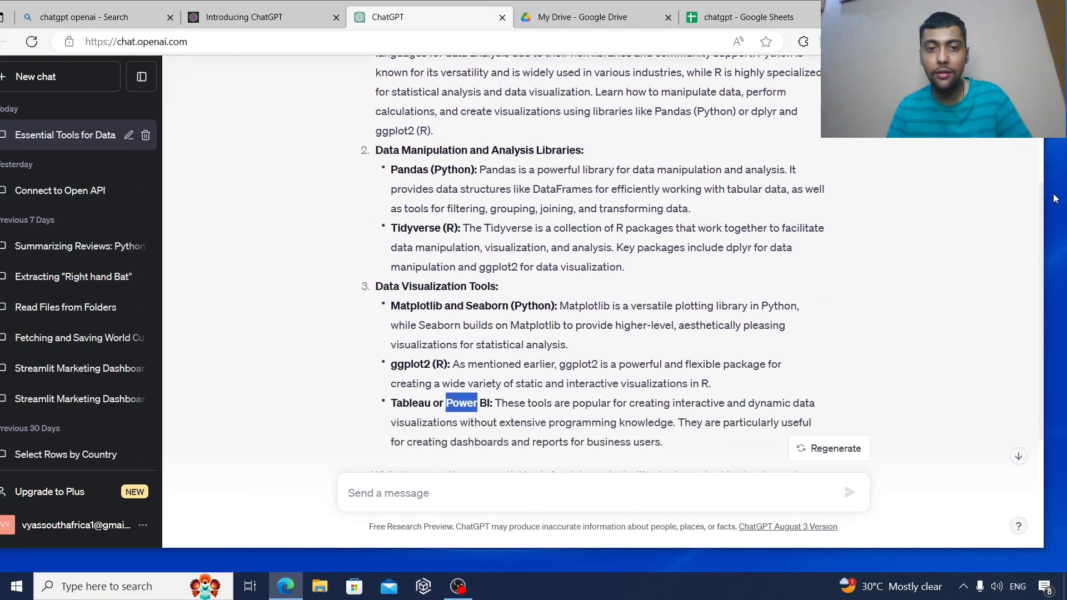
scroll(down, 3)
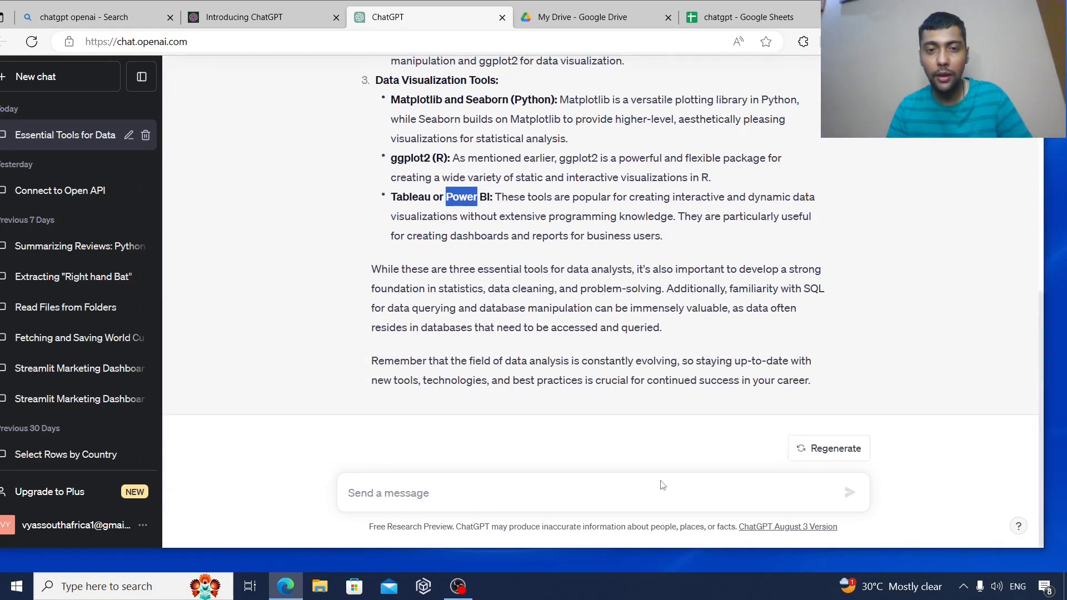
click(583, 492)
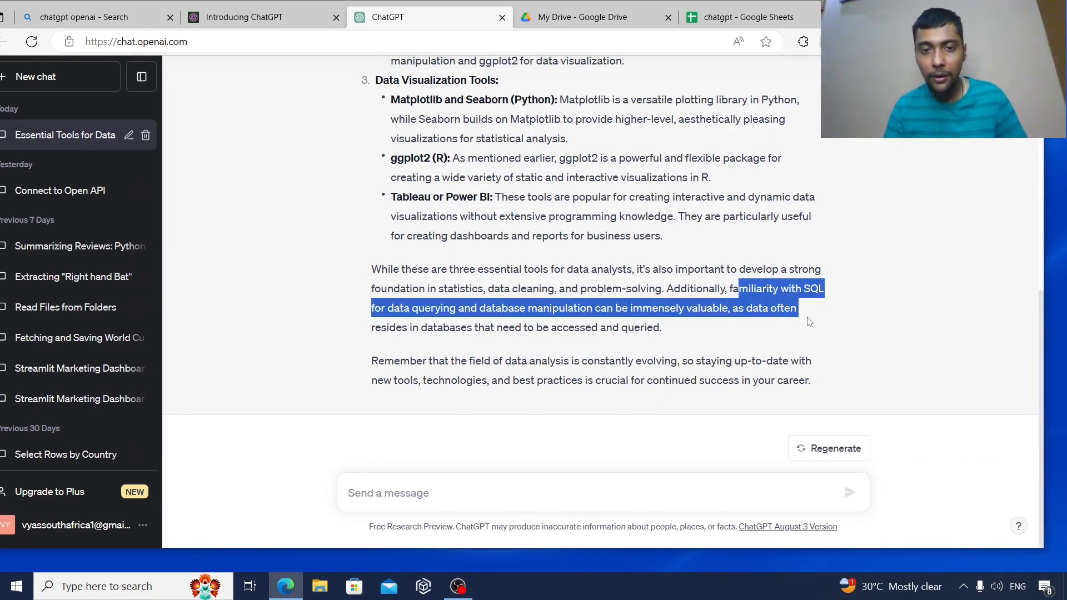
mouse_move(807, 322)
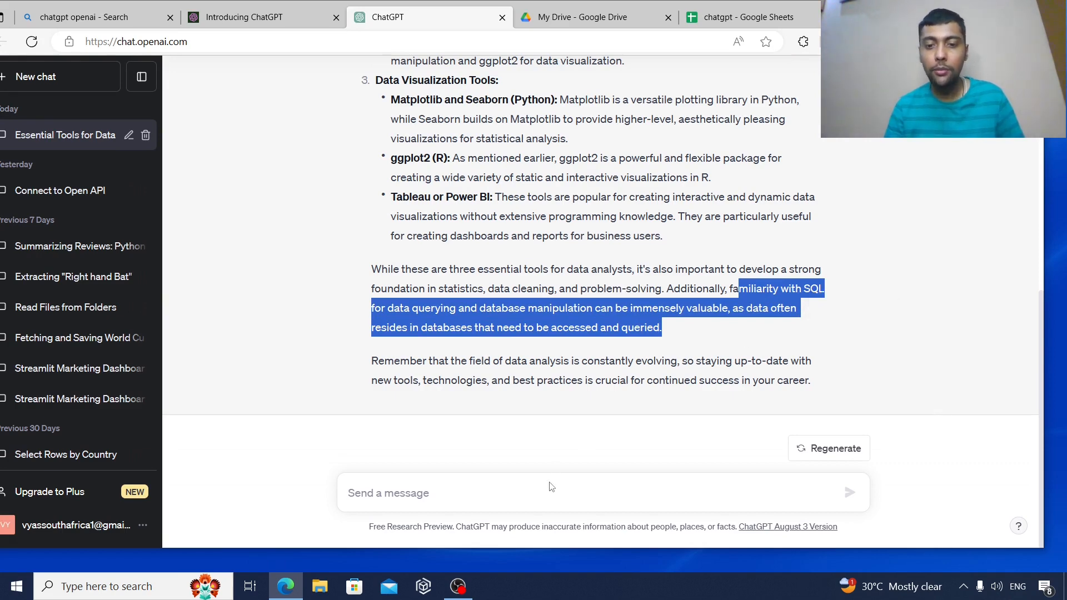
click(542, 493)
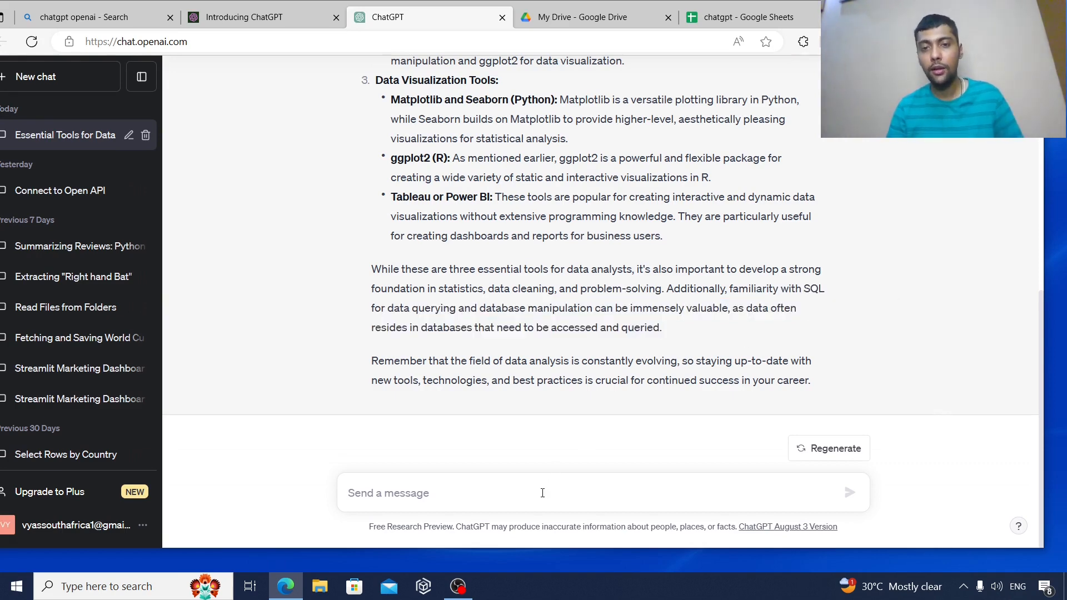
Send 'Imagine I am in a data analyst interview. Give me 10 questions', then view the sales spreadsheet.
click(542, 493)
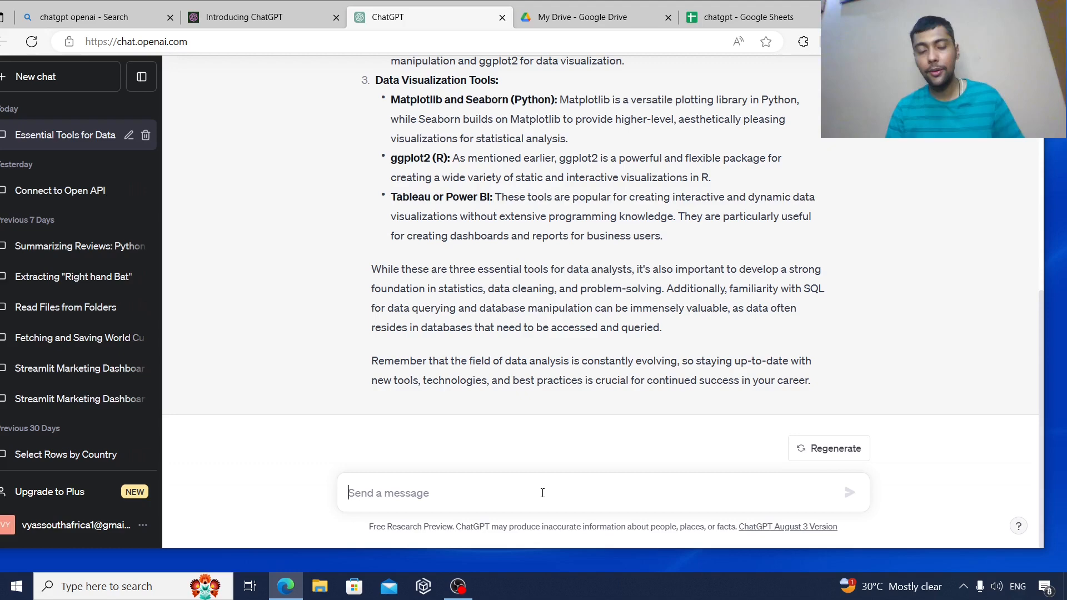
text(Imagi)
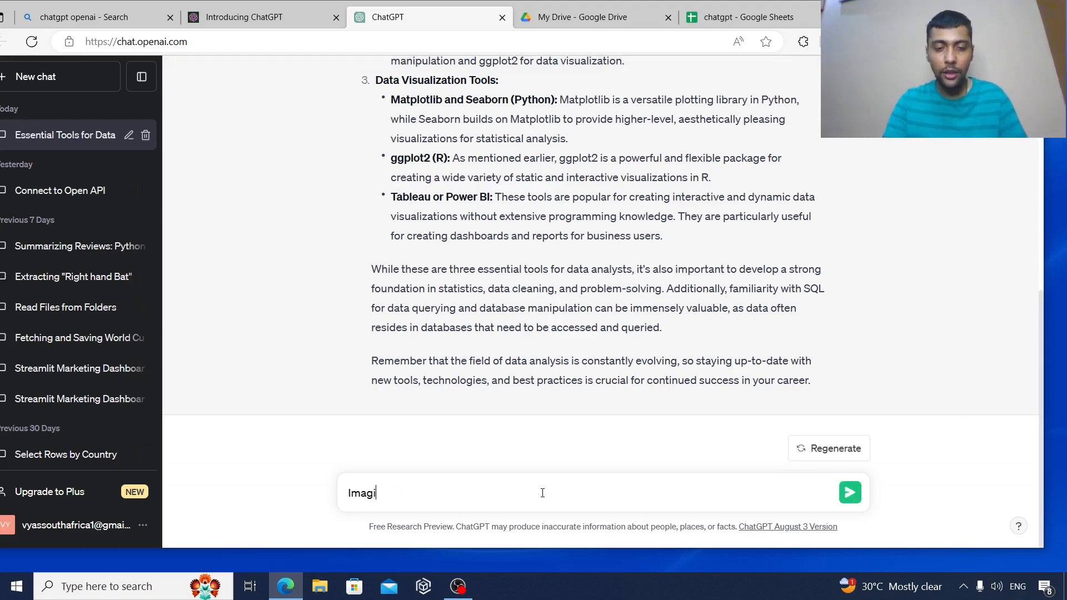
text(ne I am)
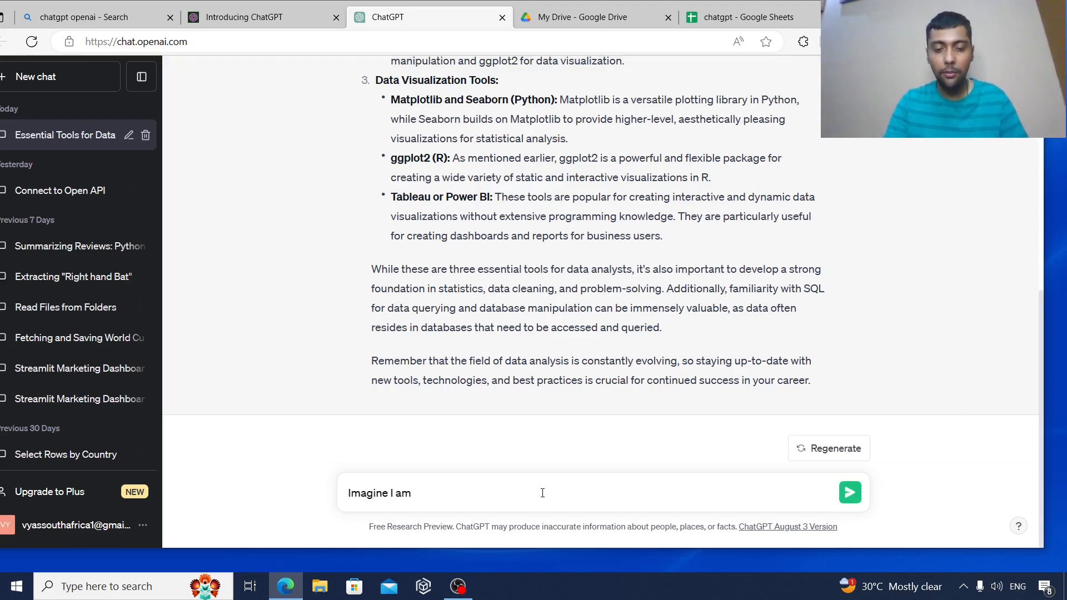
text(in a data analyst)
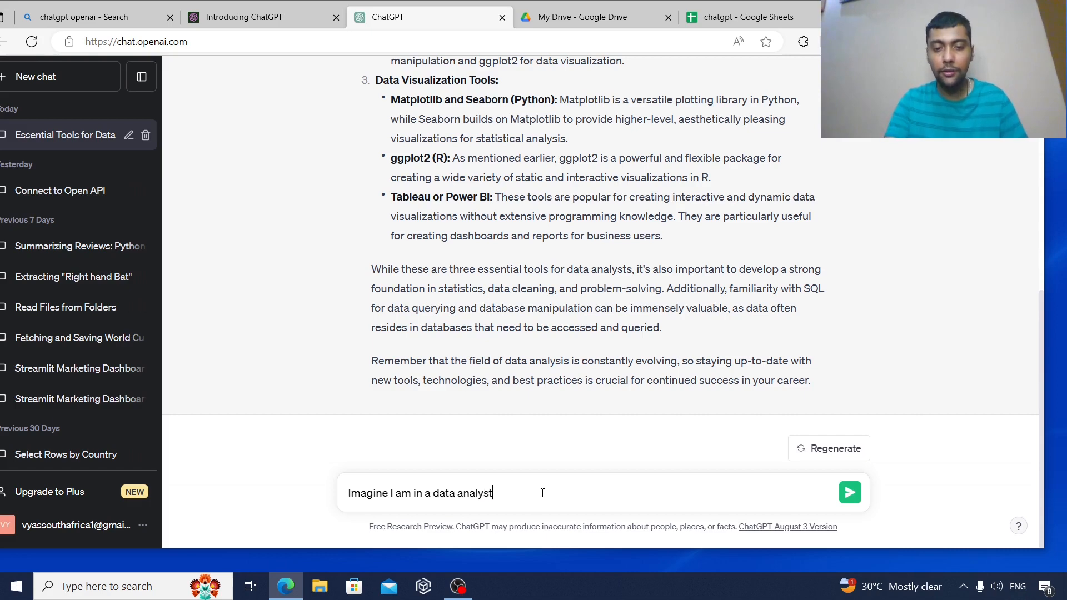
text(interview.)
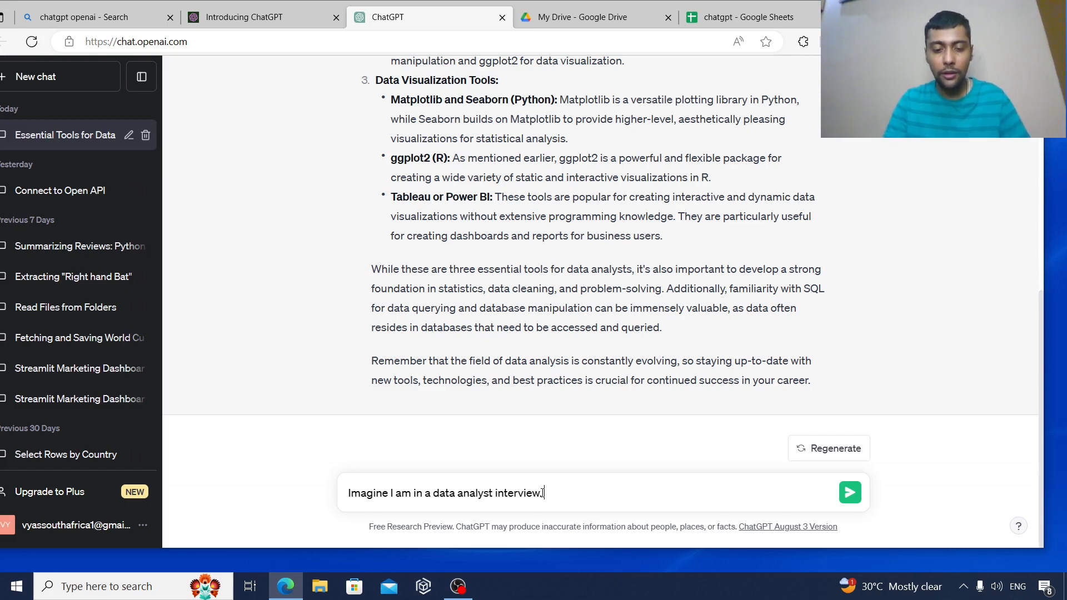
text(Give me 10 questions)
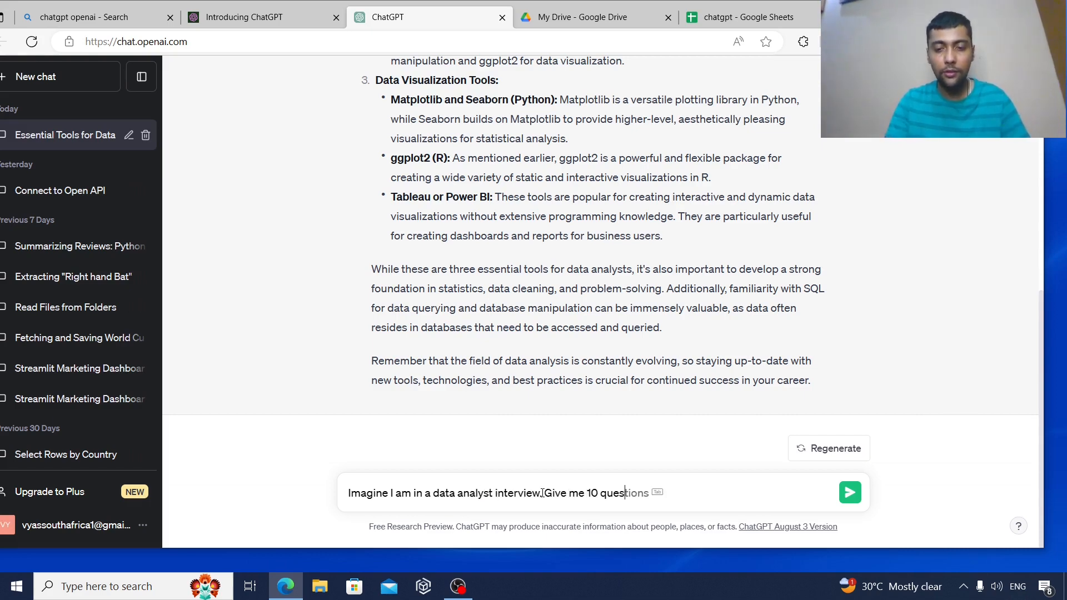
click(849, 492)
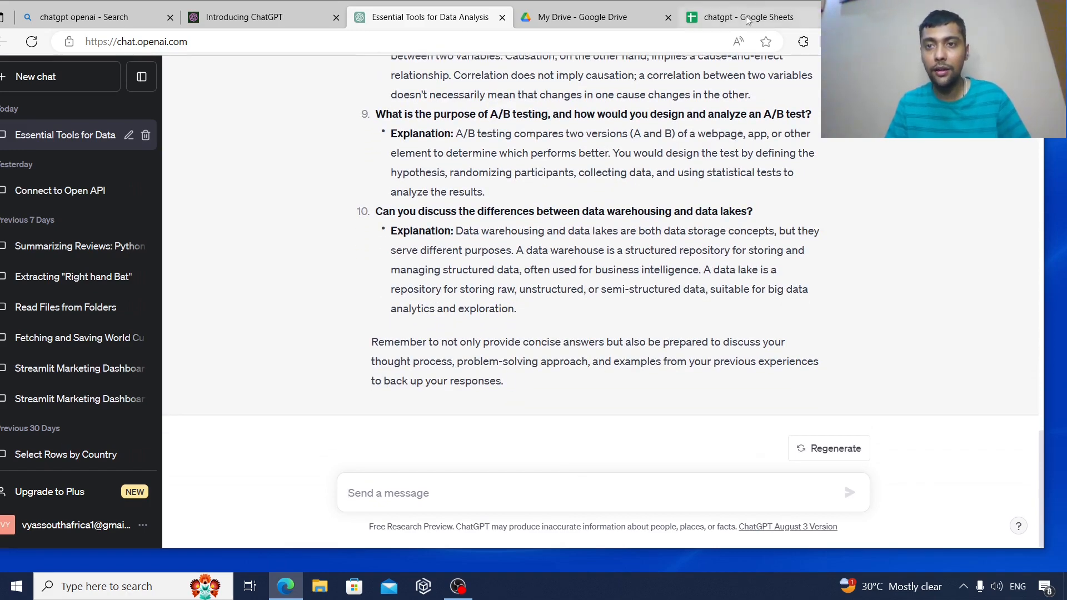
click(744, 16)
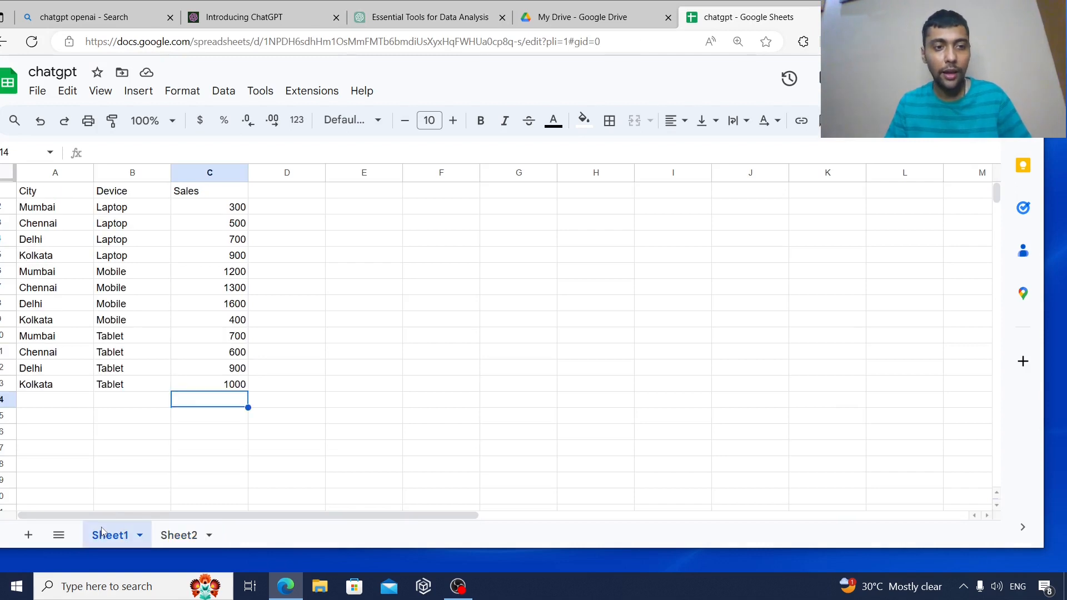
Point out the Mumbai, Chennai and Laptop entries in columns A and B, then return to ChatGPT.
click(36, 207)
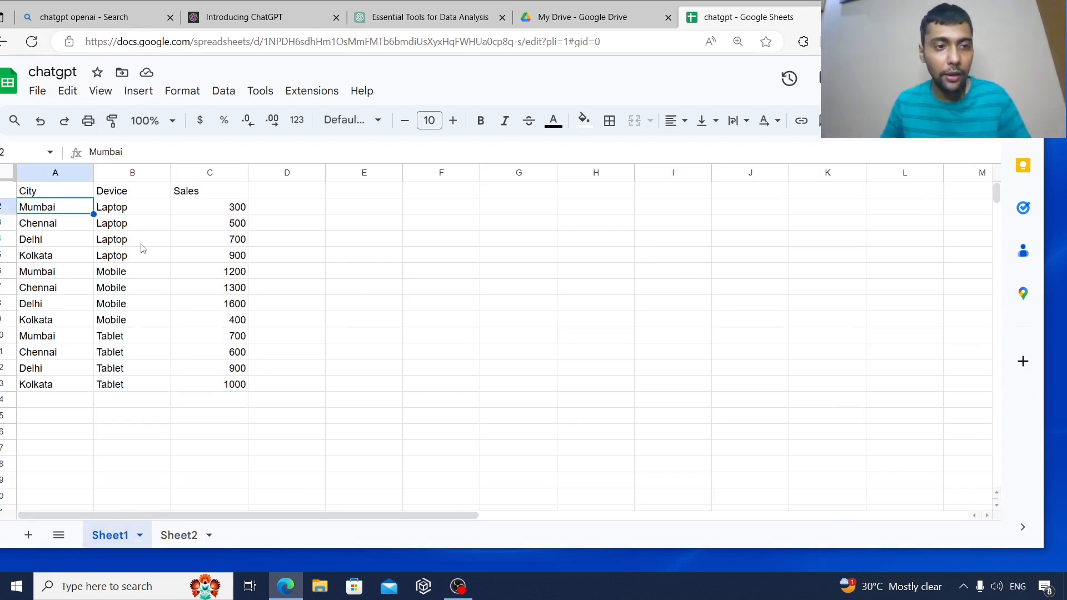
click(37, 224)
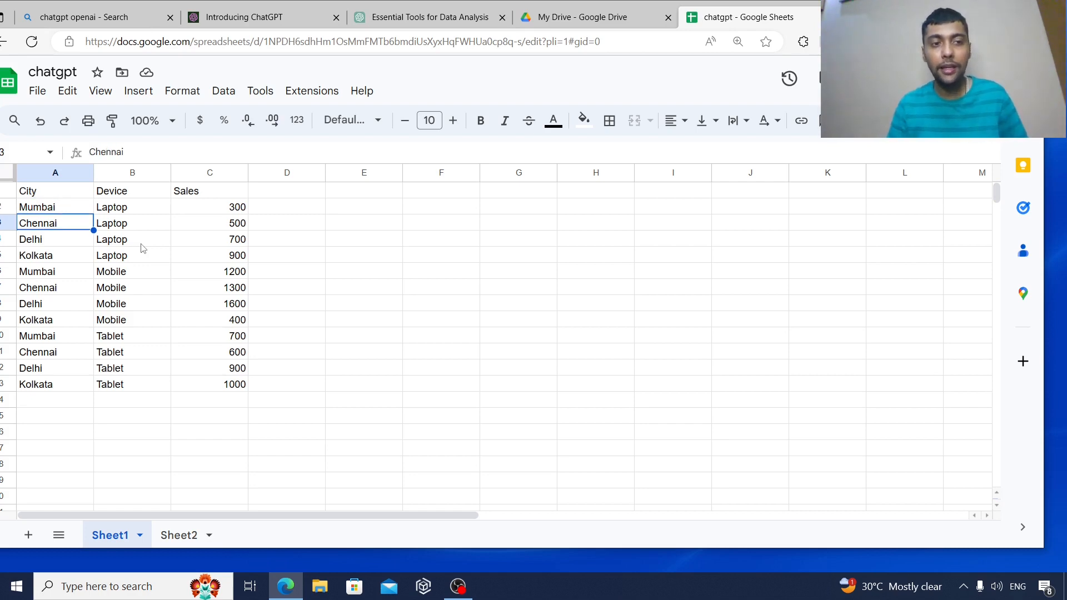
click(132, 255)
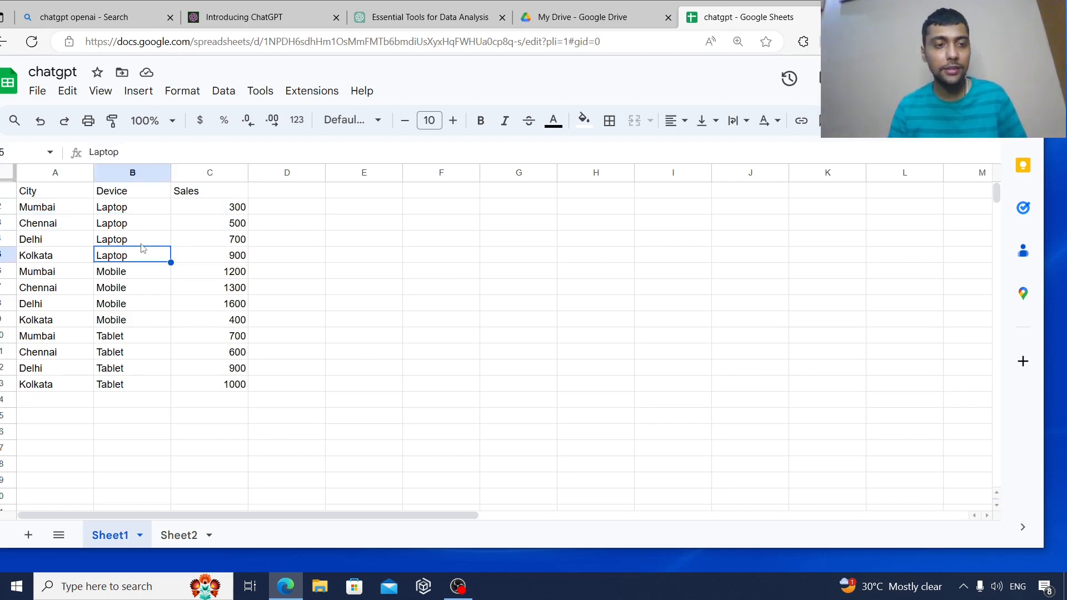
click(54, 207)
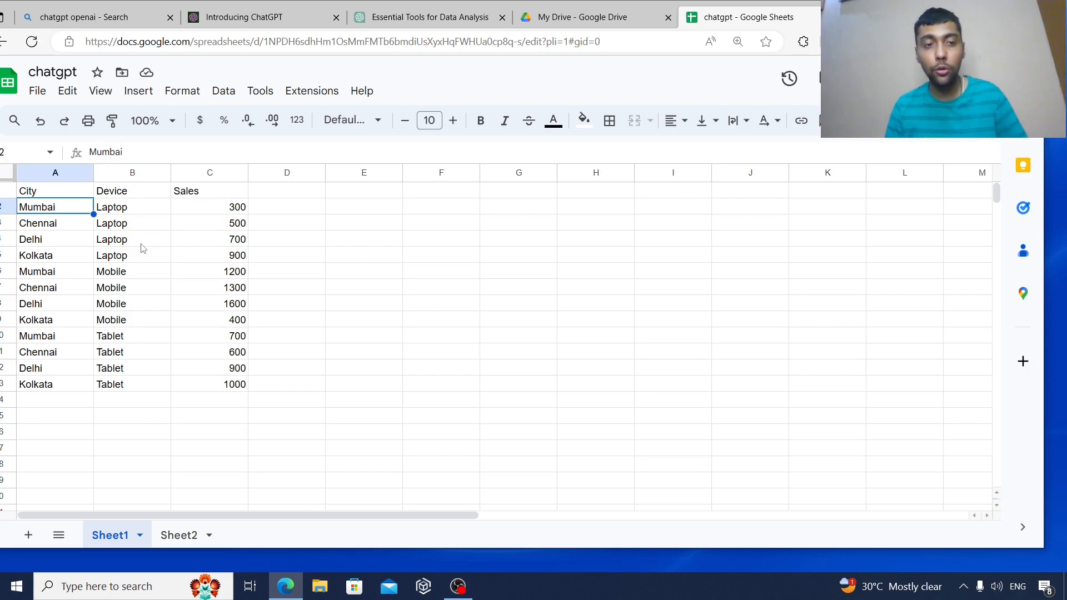
click(132, 206)
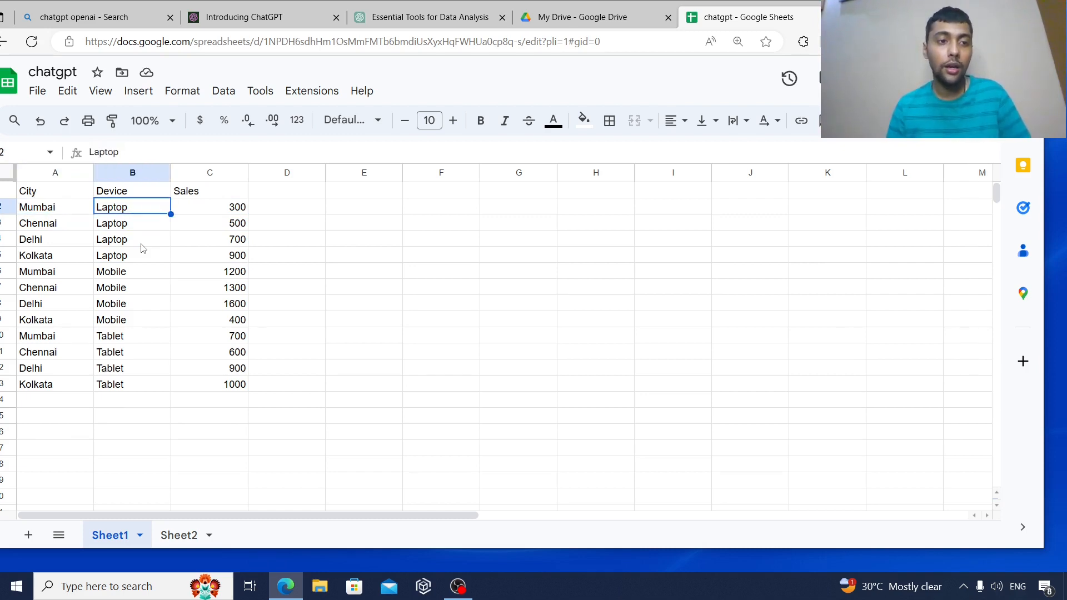
click(132, 256)
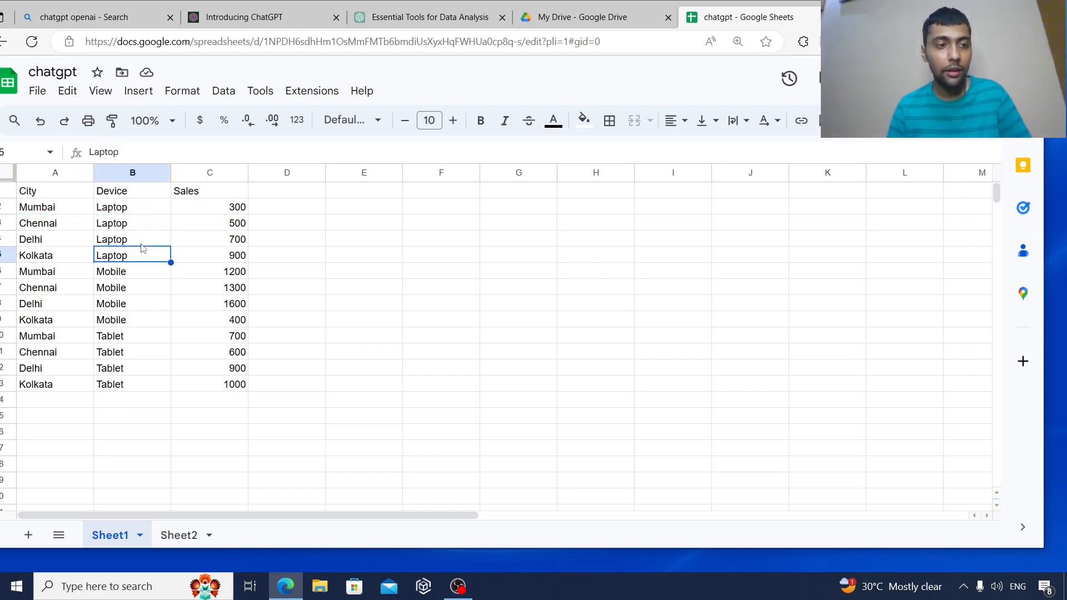
click(133, 206)
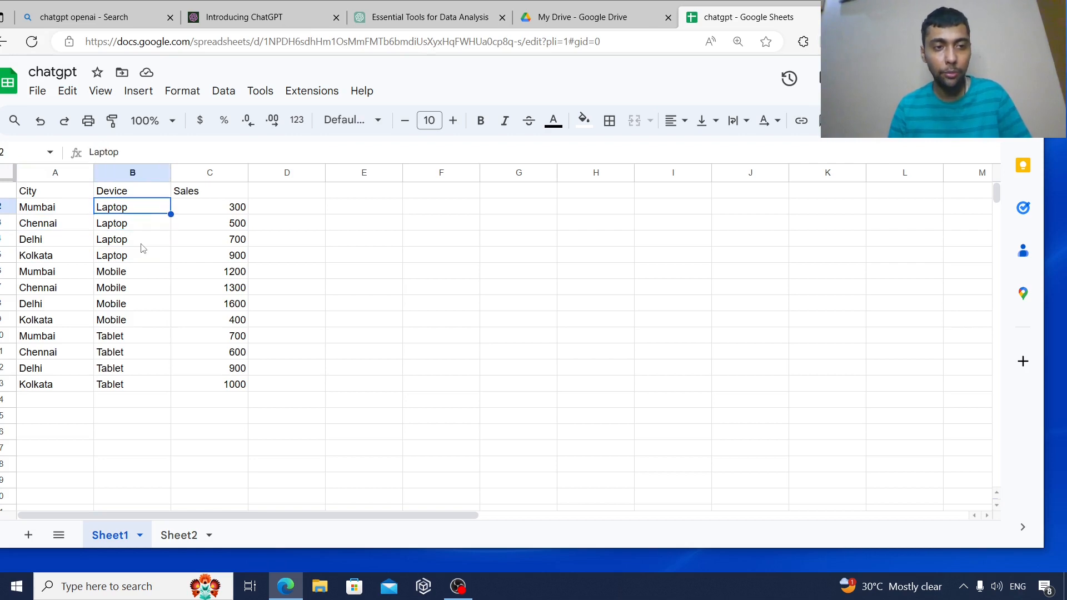
click(286, 223)
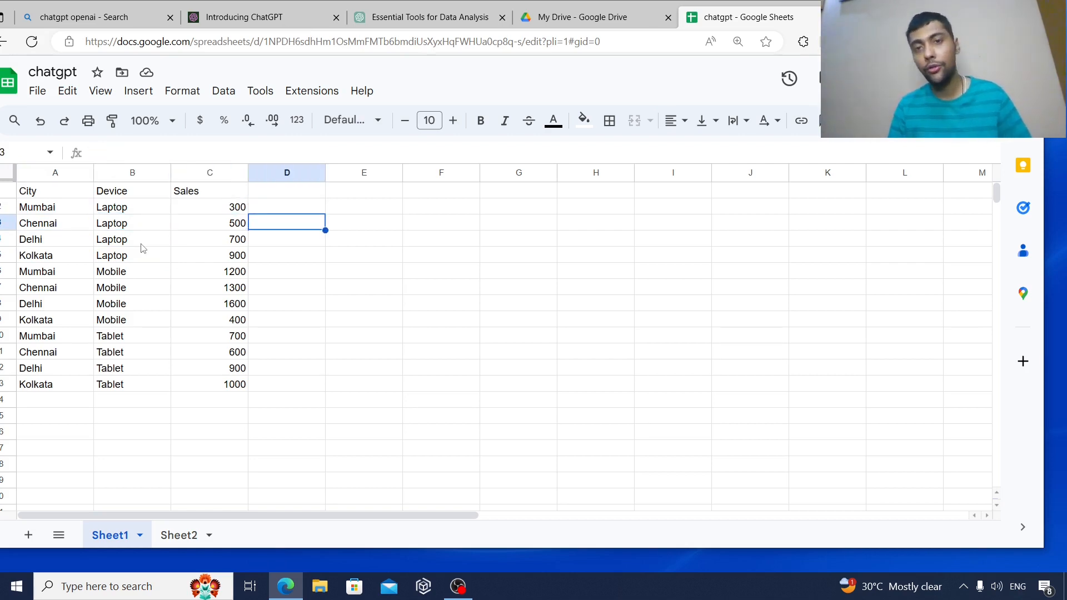
mouse_move(391, 195)
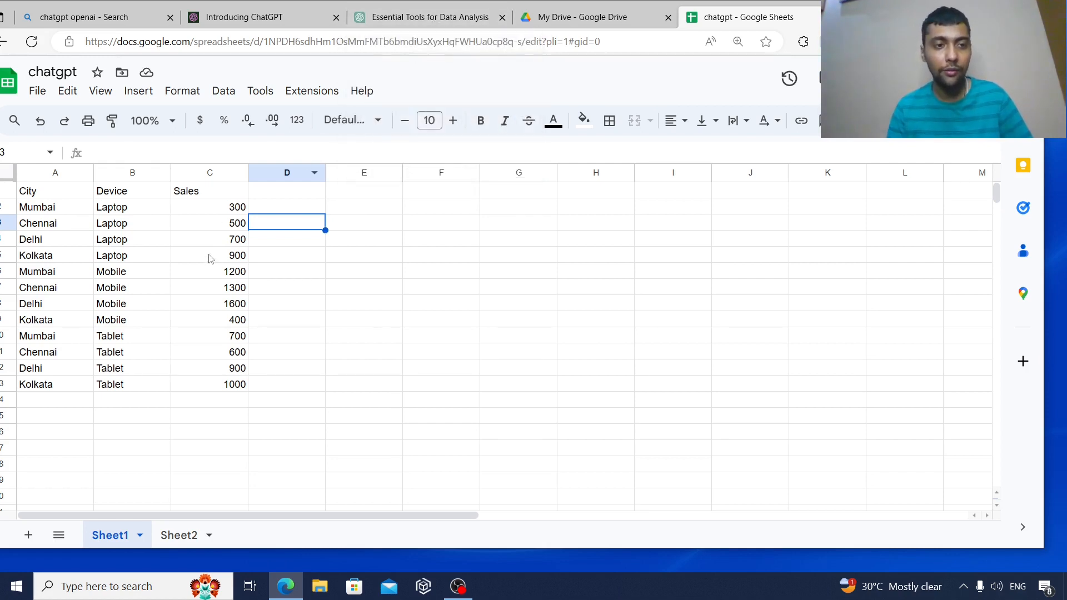
mouse_move(415, 17)
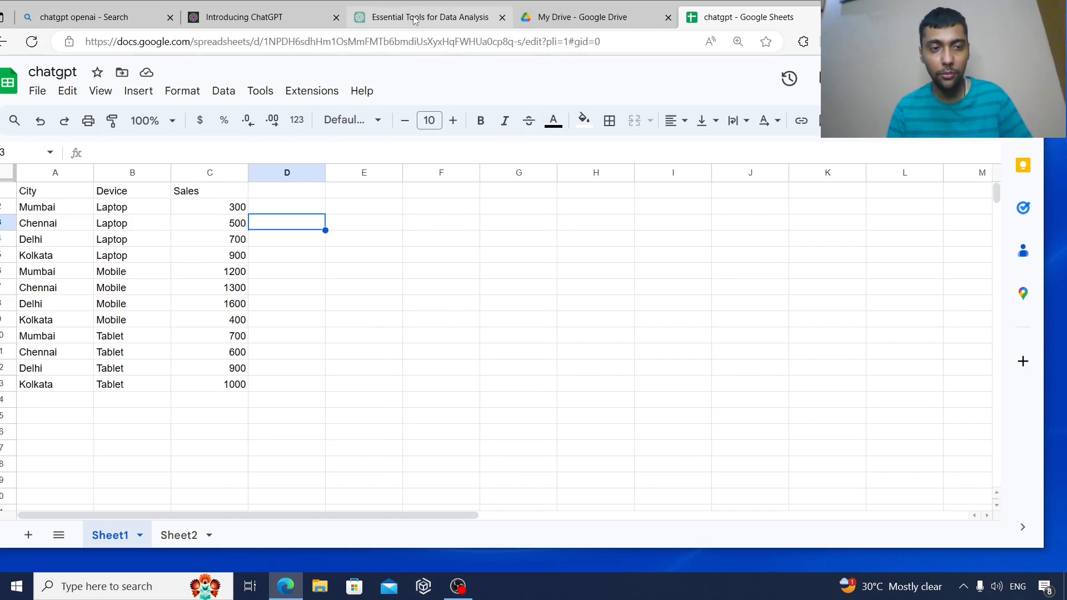
click(428, 16)
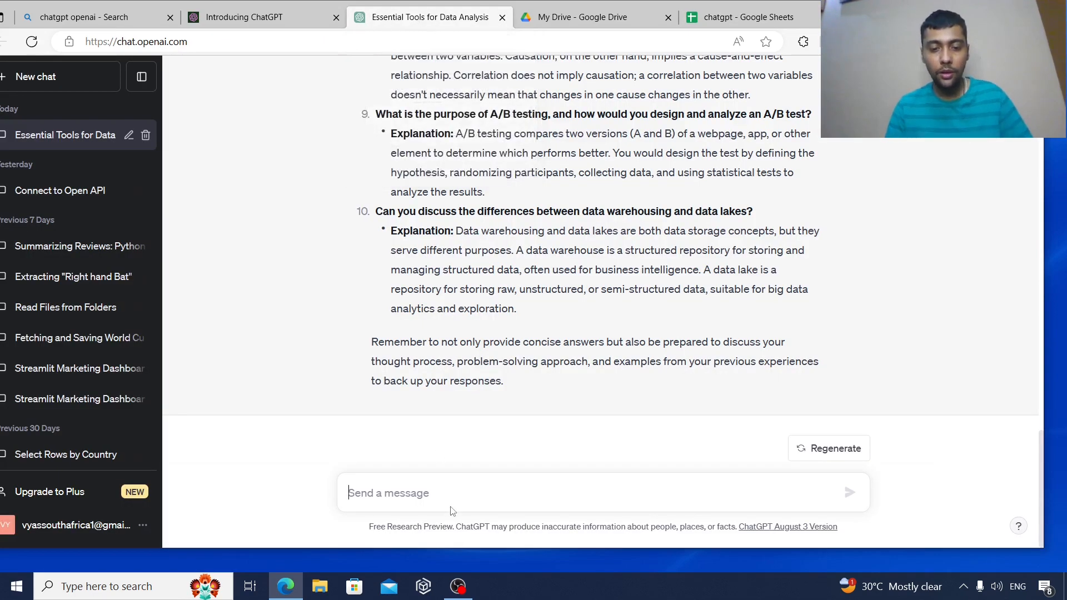
Describe the Google Sheets dataset: device in column B and sales in column C.
text(I have a datas)
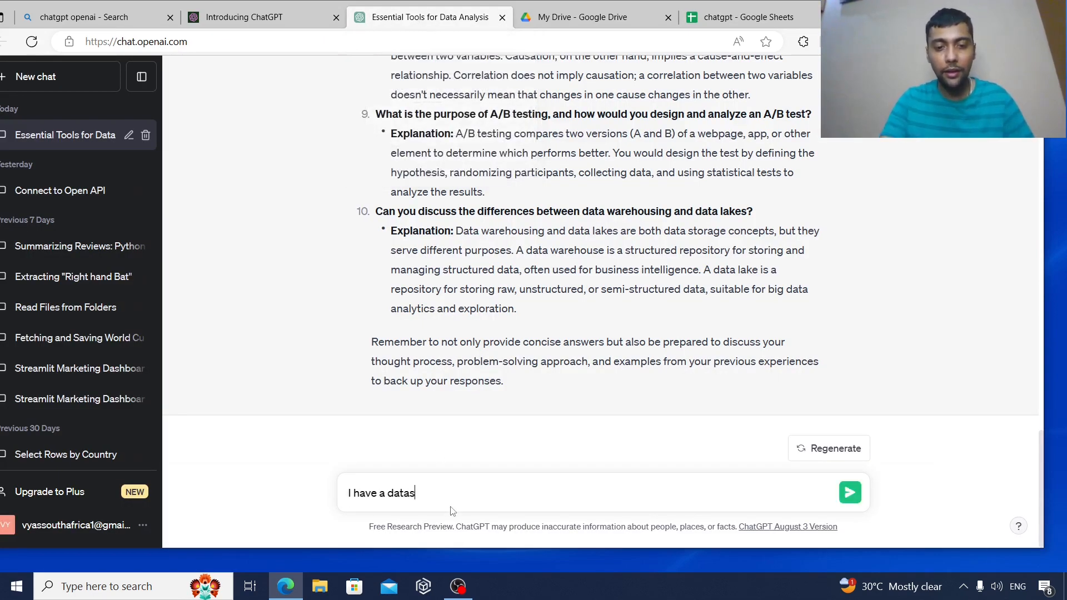
text(et in google she)
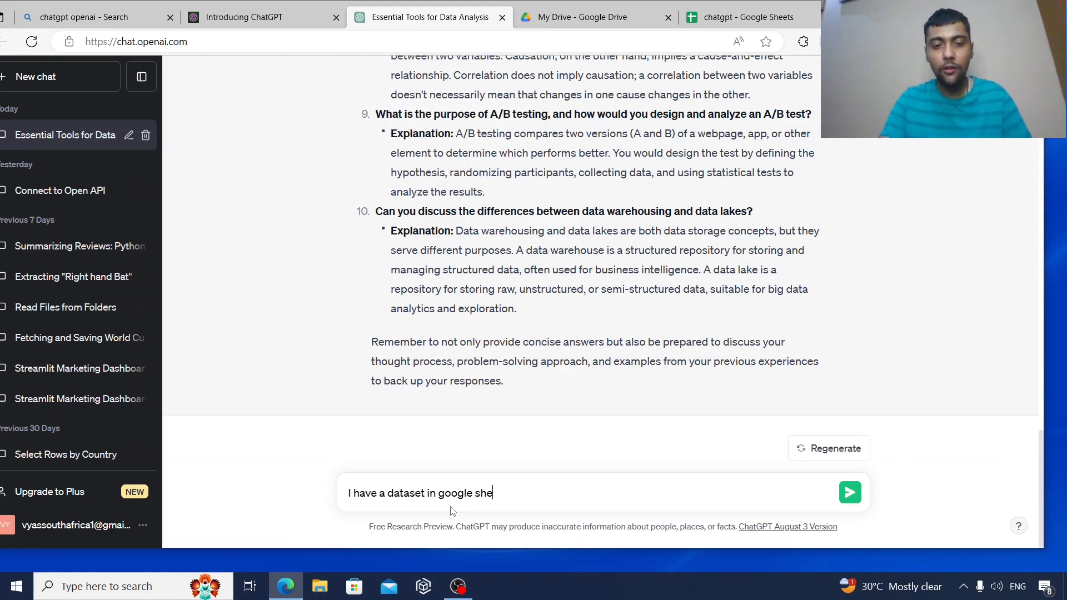
text(ets which has dev)
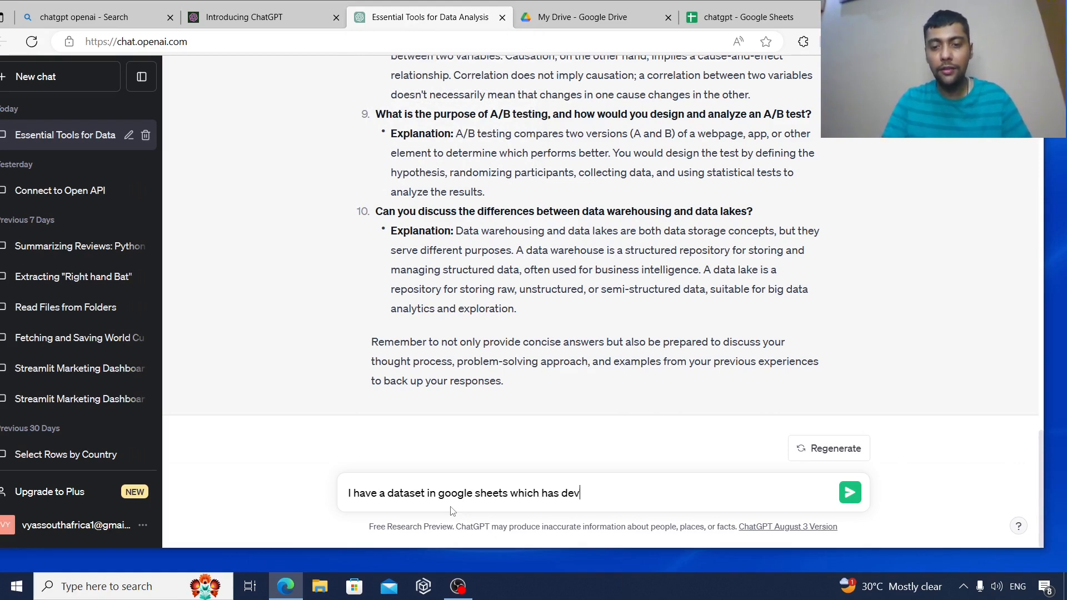
text(ice in col)
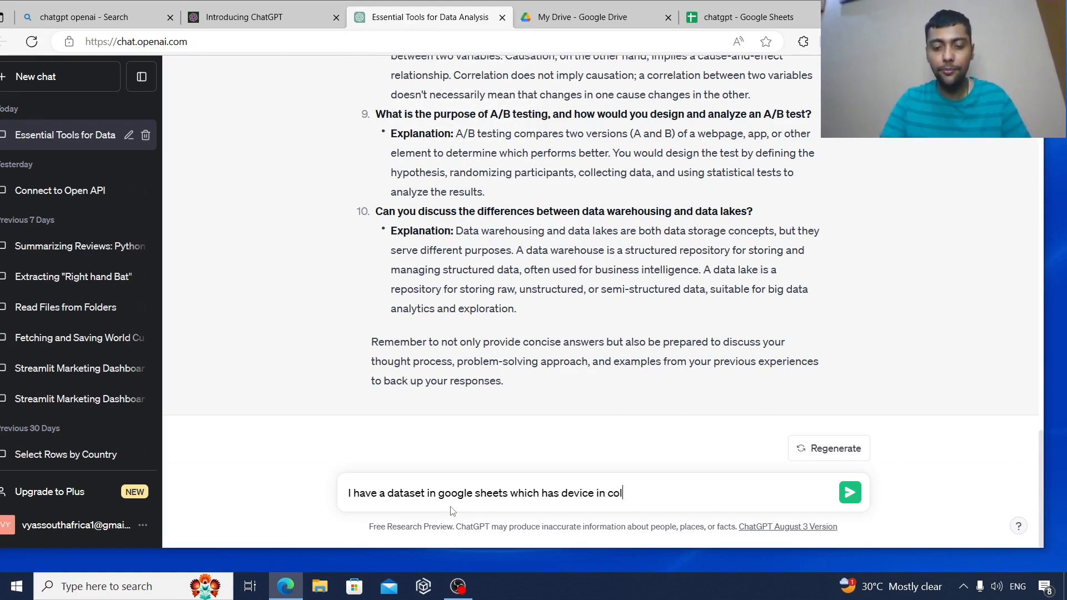
text(umn B.)
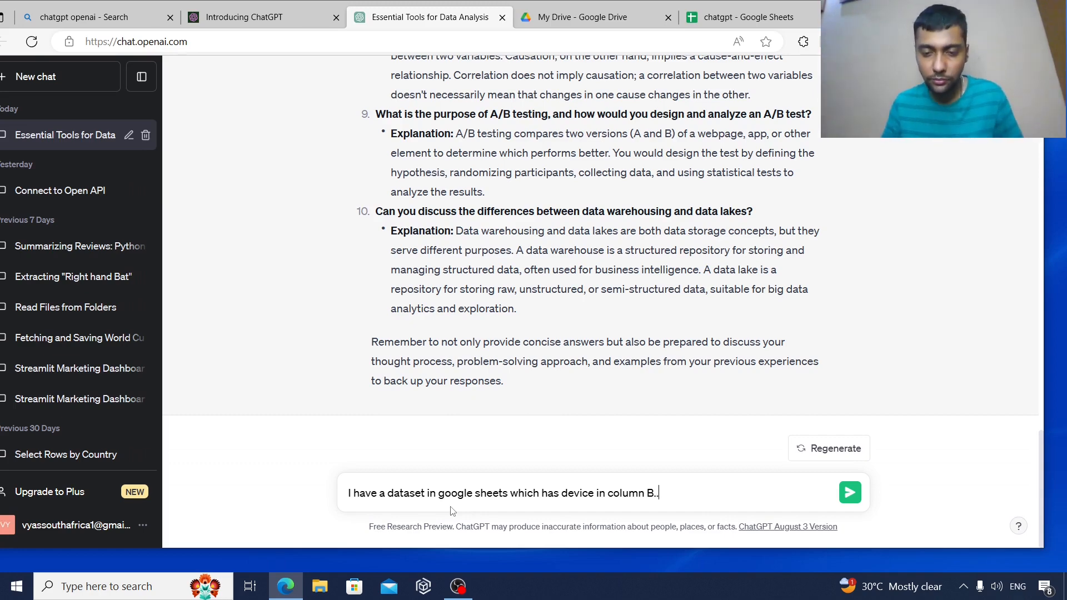
text(.)
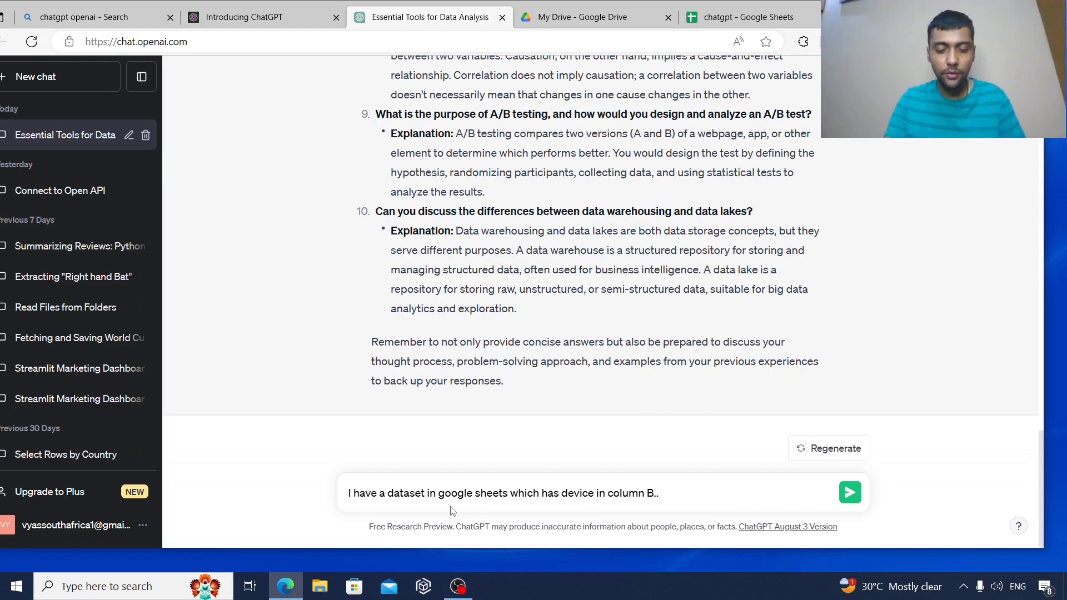
text(It has)
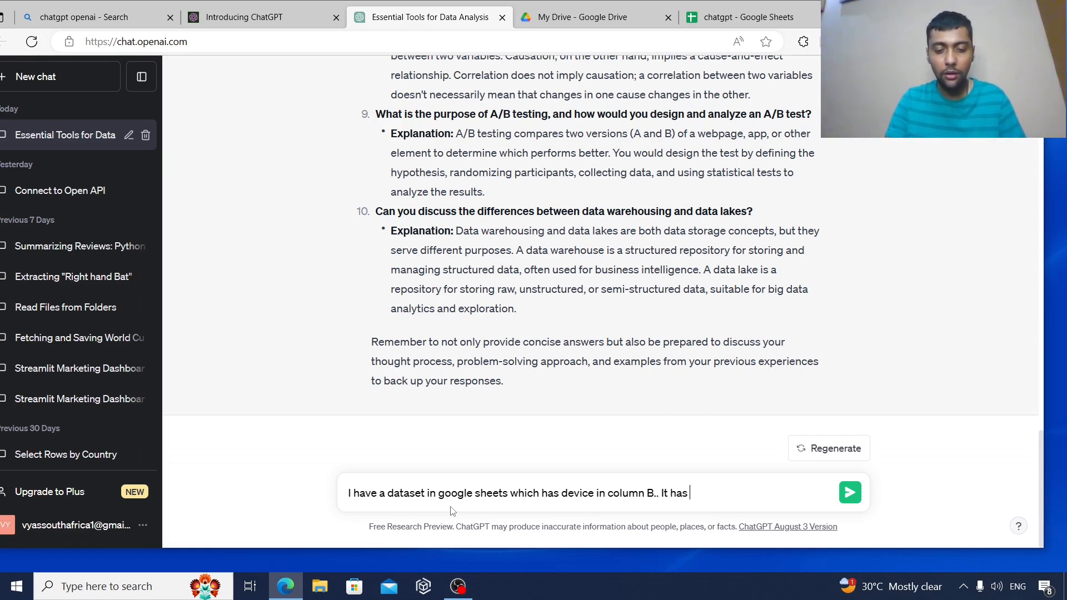
text(sales in c)
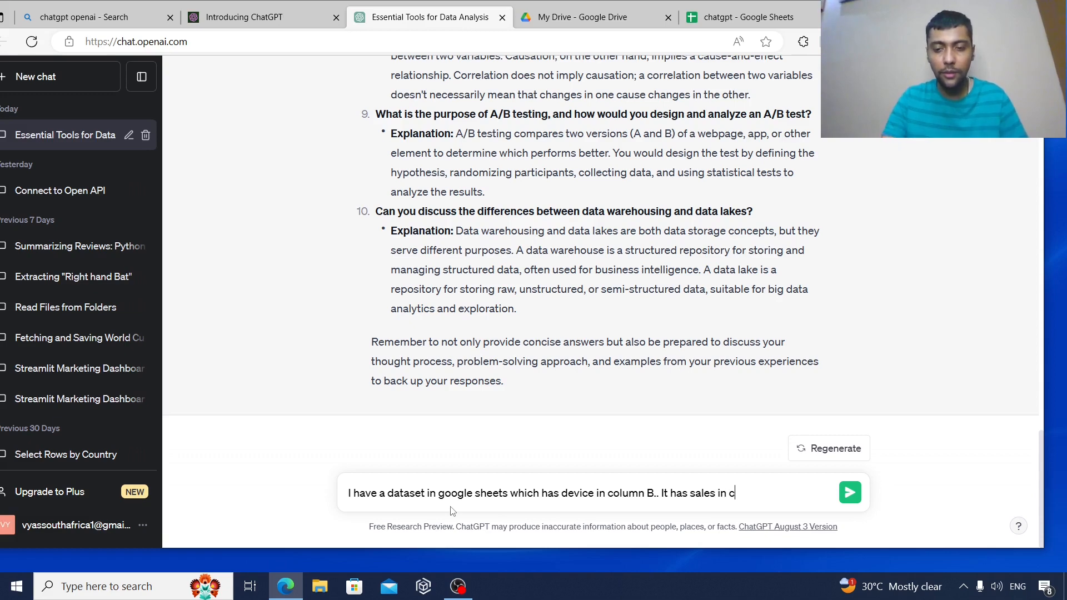
text(olumn C.. write me)
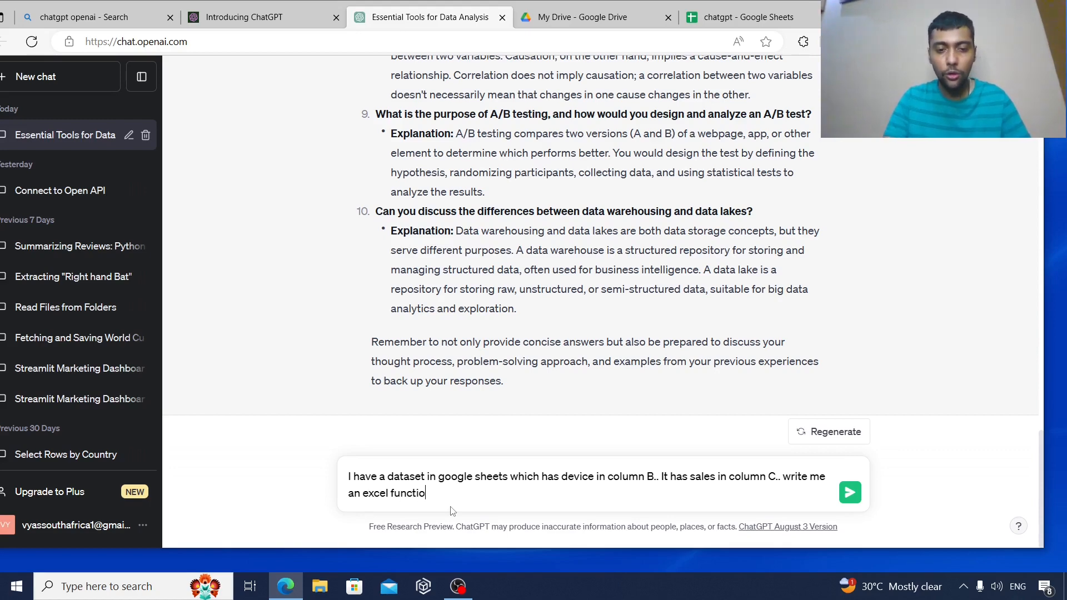
Ask to sum only laptop sales, then copy the returned =SUMIF(B:B, "laptop", C:C) formula.
text(n to only sum)
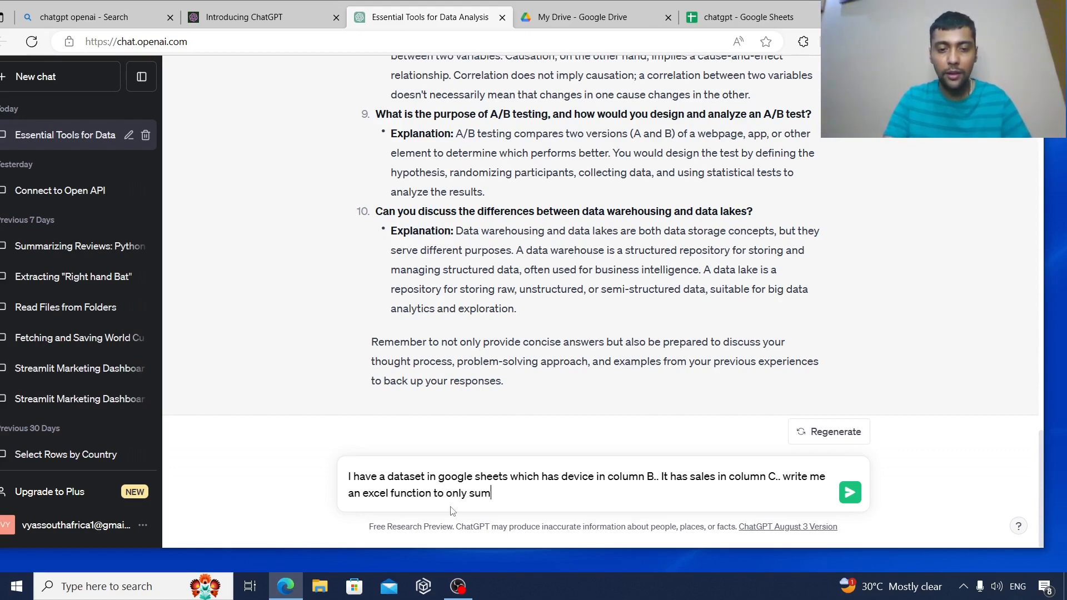
text(the sales fo)
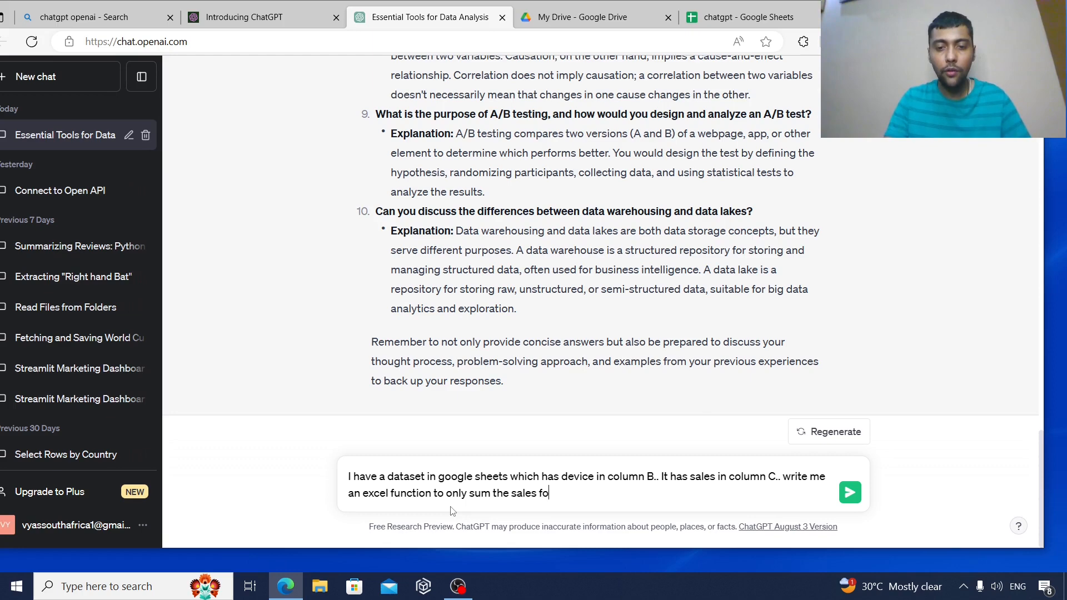
text(r device n)
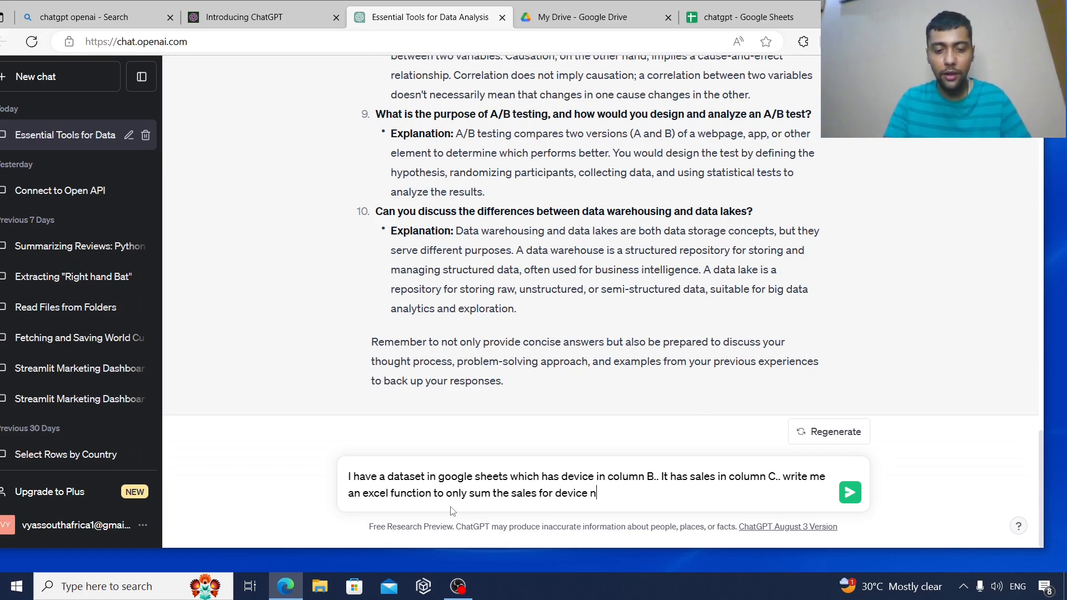
text(ame is laptop)
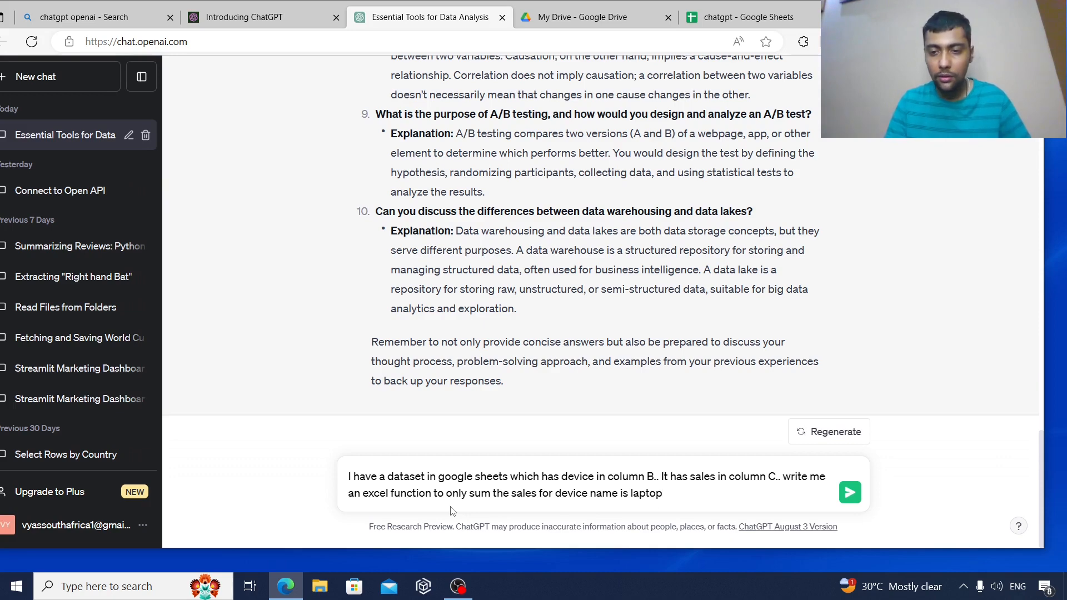
click(849, 493)
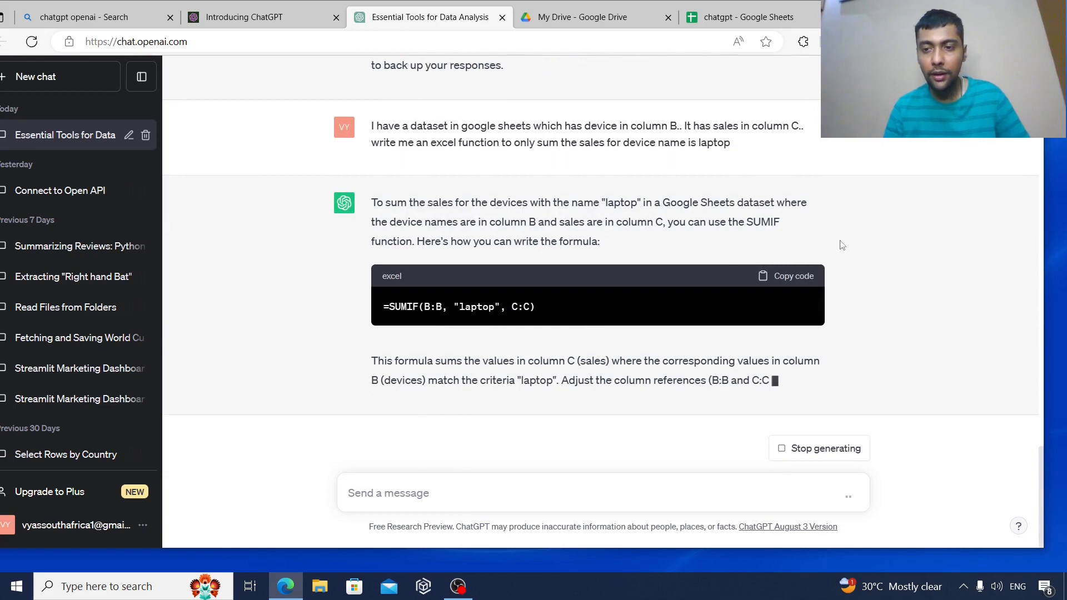
click(784, 275)
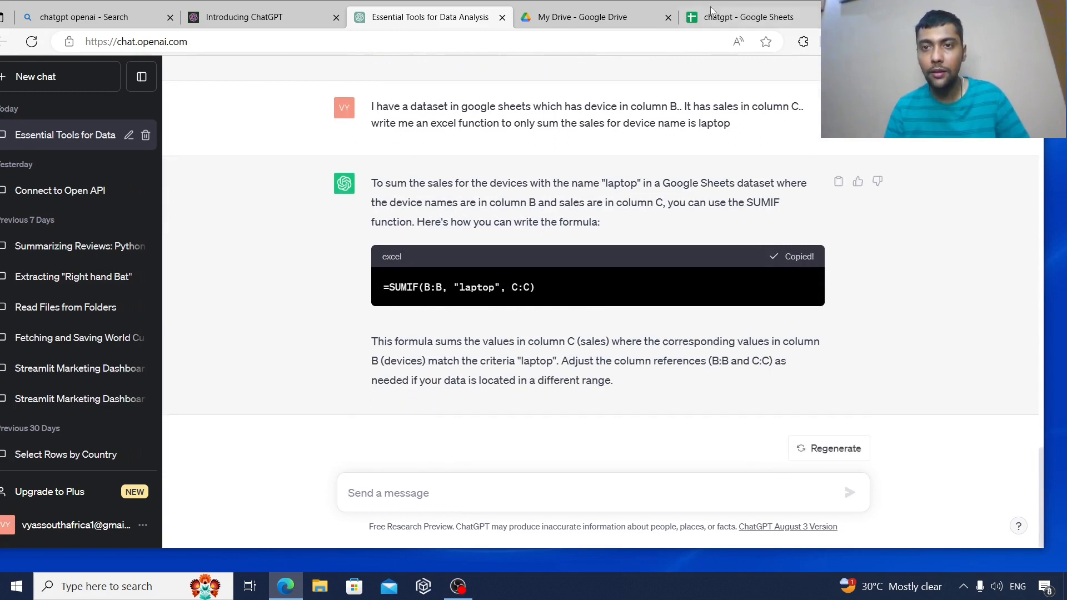
Enter =SUMIF(B:B, "laptop", C:C) in the sheet and confirm the 2400 laptop sales total.
click(749, 17)
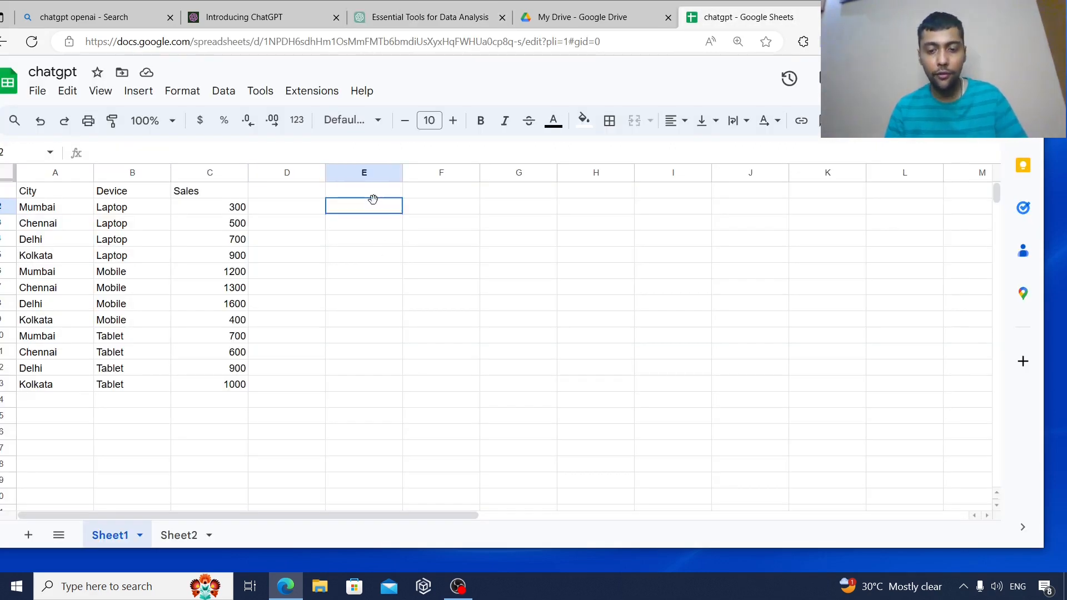
text(==SUMIF(B:B, "laptop", C:C))
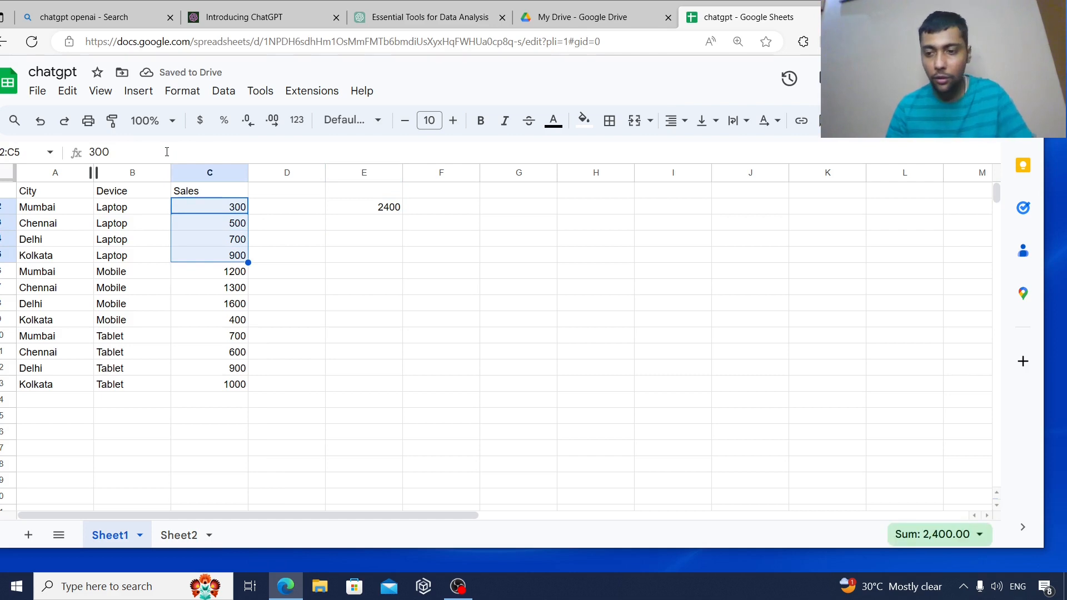
click(595, 303)
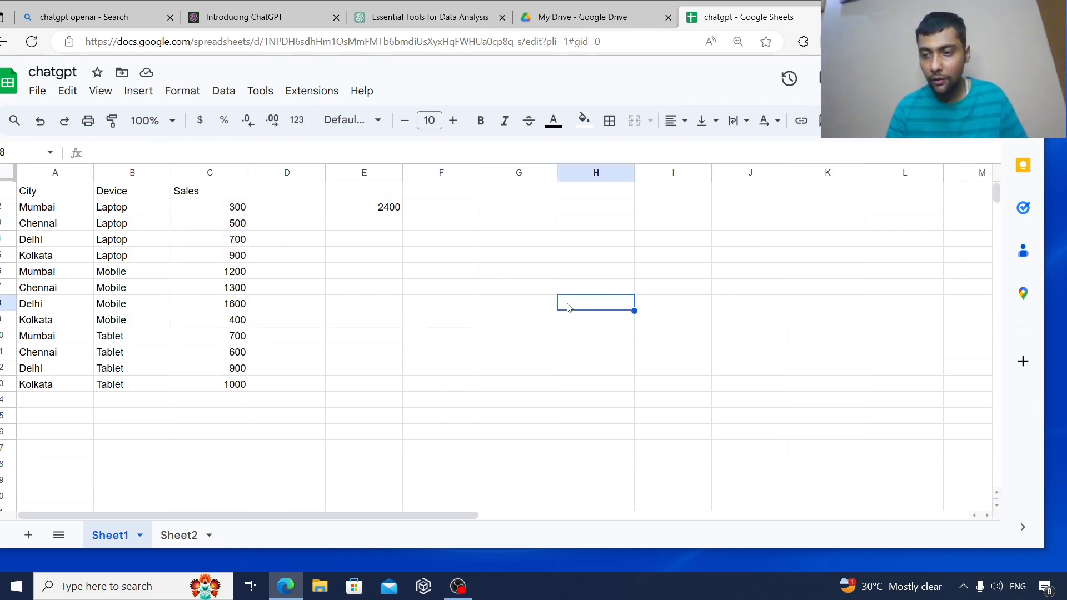
click(363, 207)
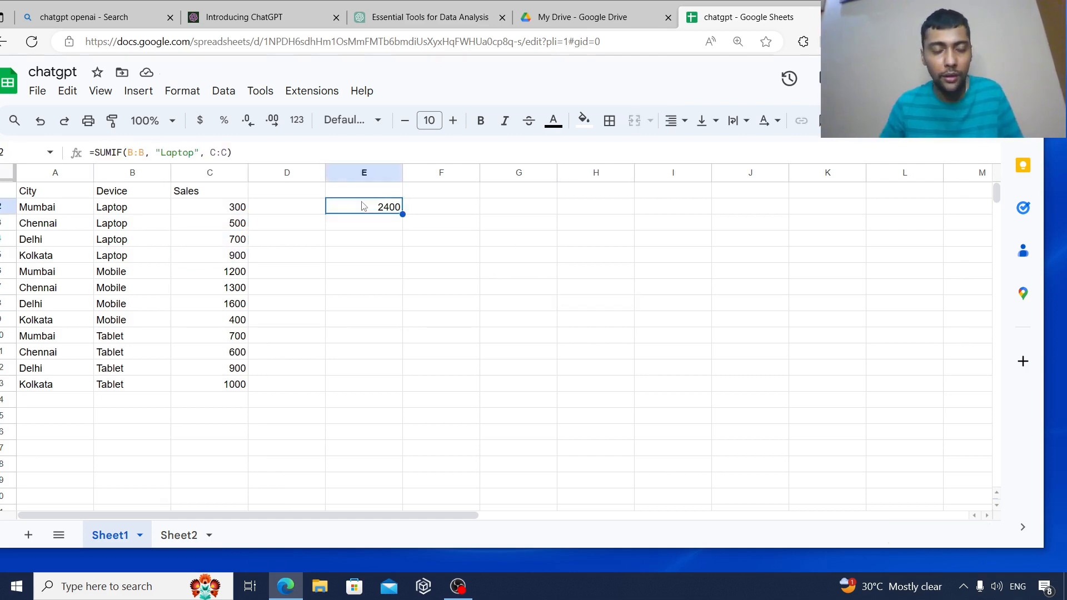
mouse_move(194, 541)
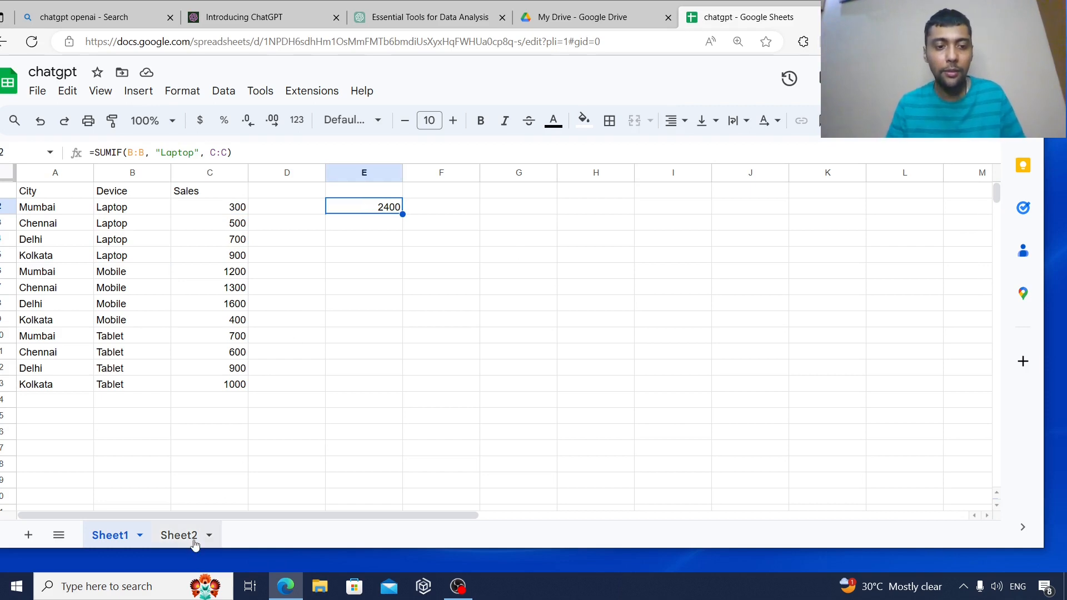
View Sheet2's Company, Year and Revenue table, including Hyundai, then return to ChatGPT.
click(179, 534)
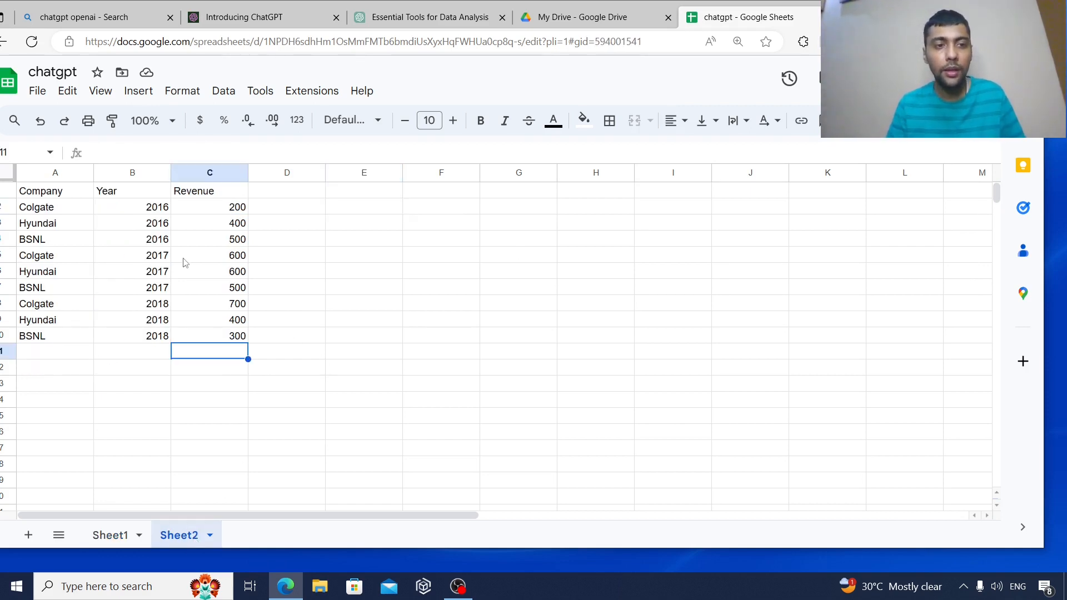
click(37, 222)
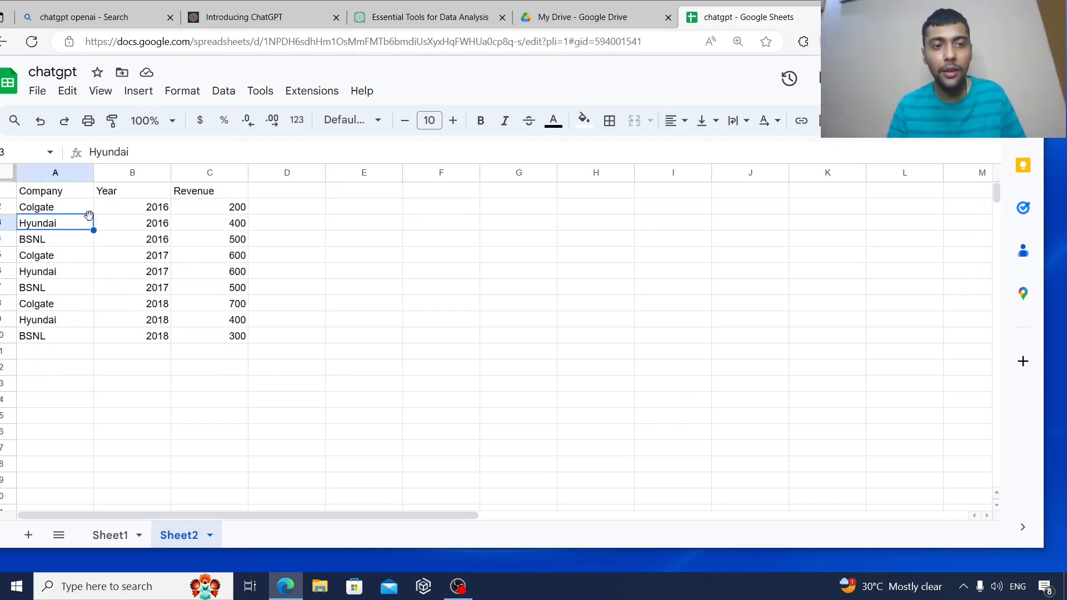
click(55, 207)
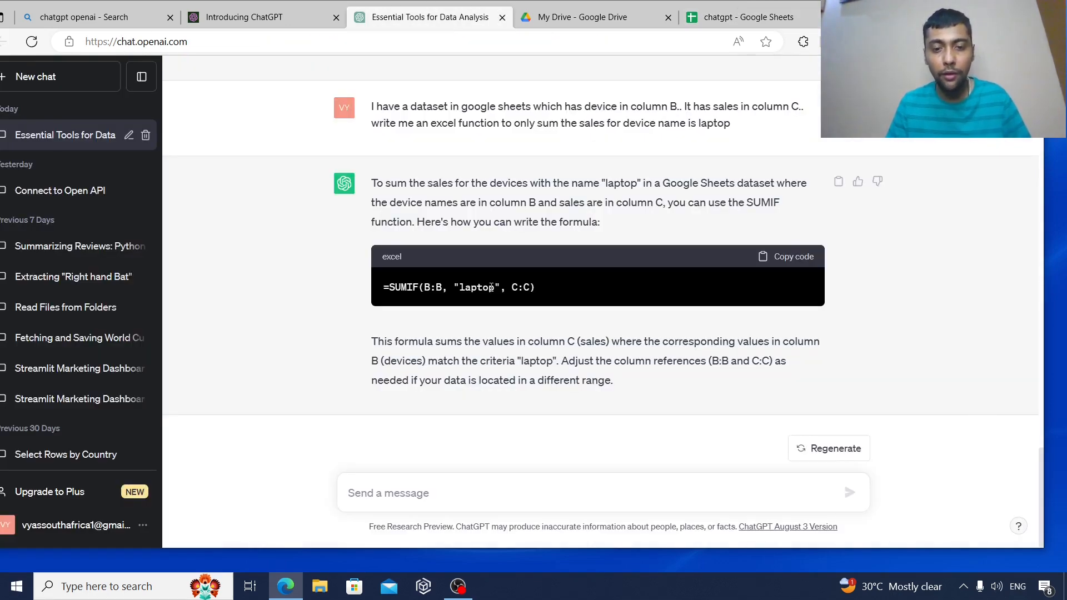
Type a prompt describing company and sales columns and requesting a SQL query for YOY sales change.
text(I ha)
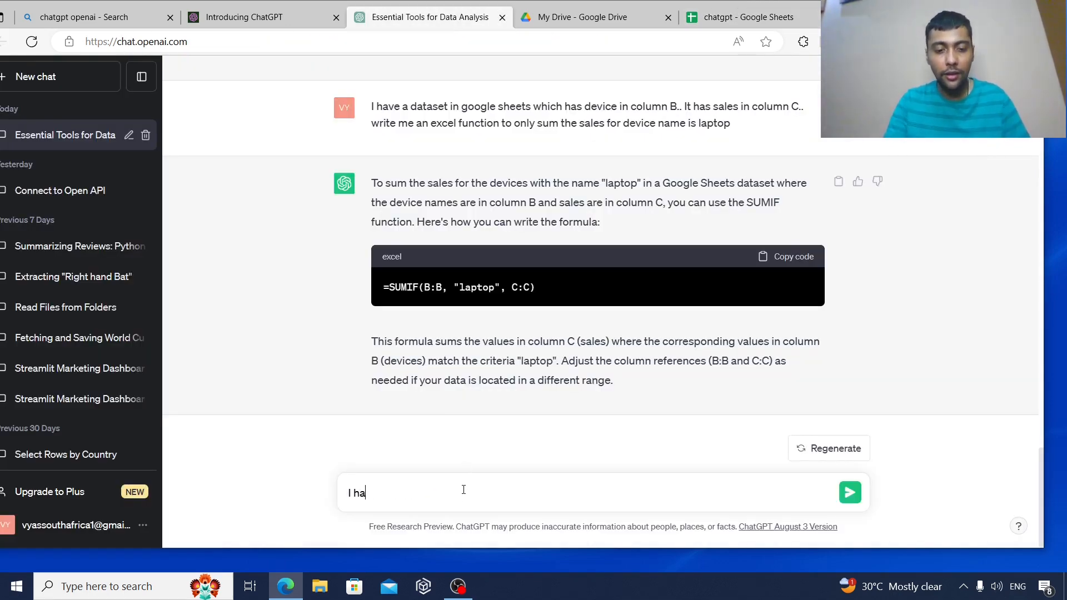
text(ve a database)
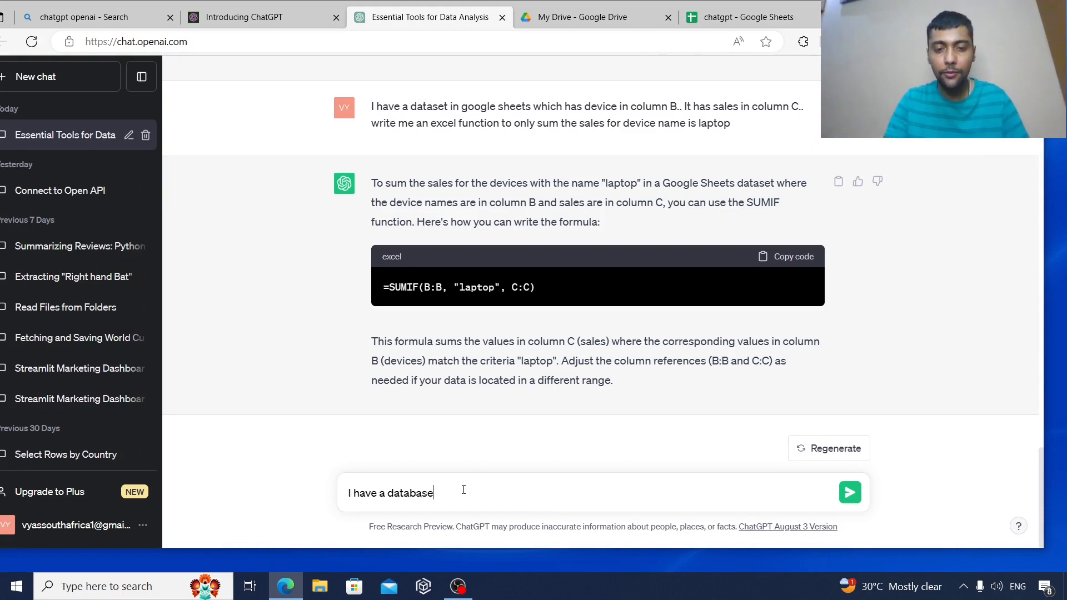
text(with a column)
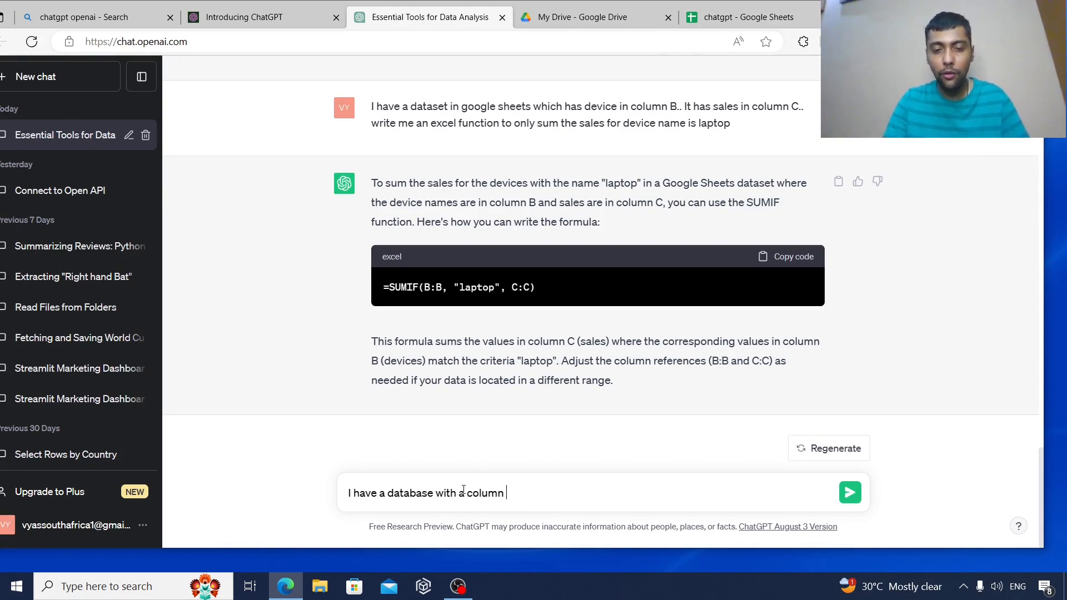
text(for company)
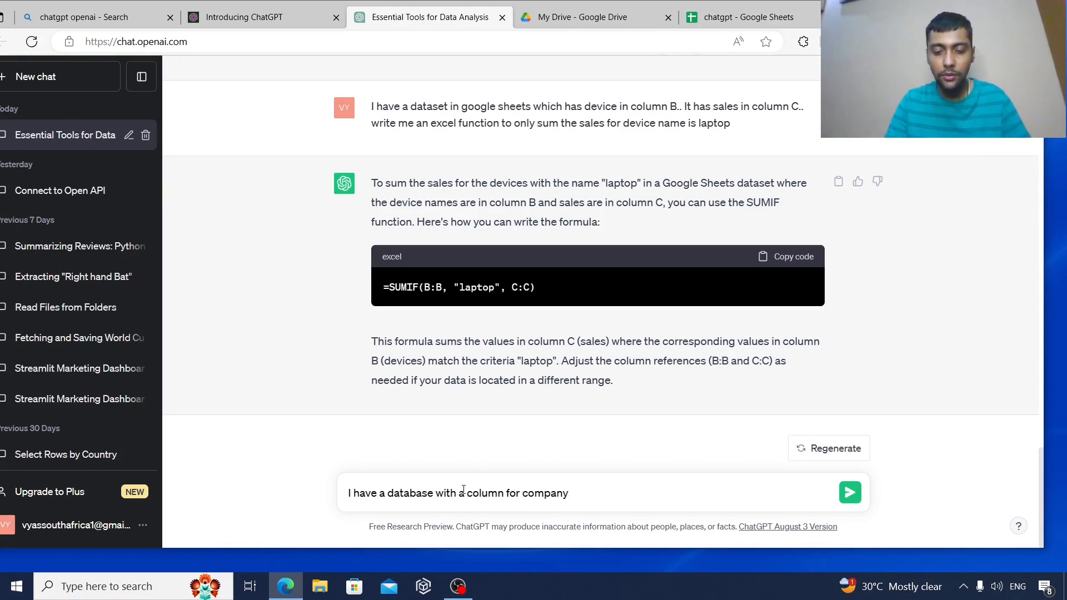
text(, year and s)
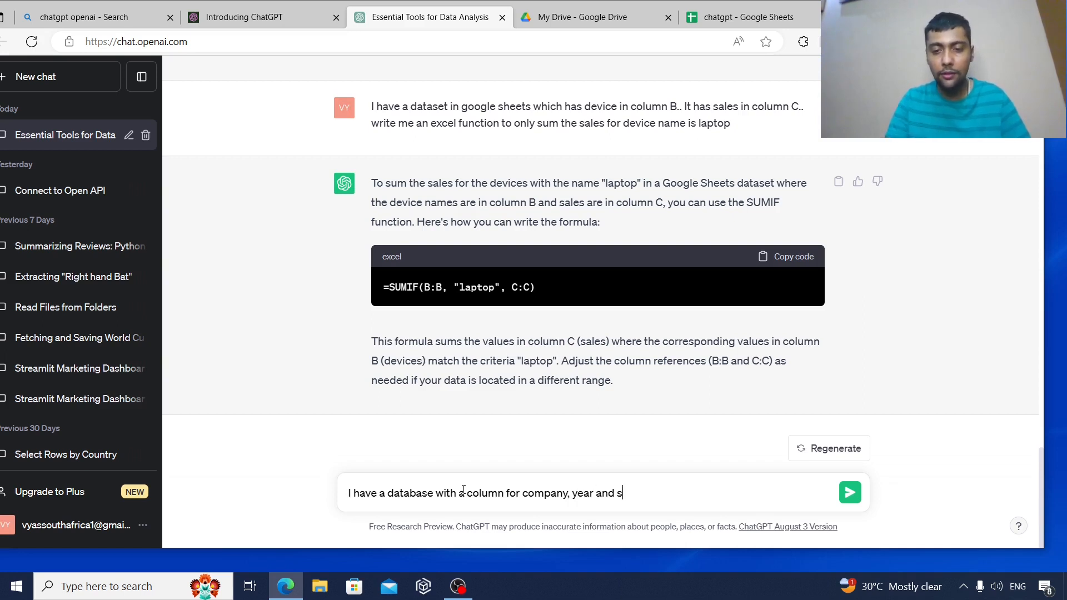
text(ales.. wr)
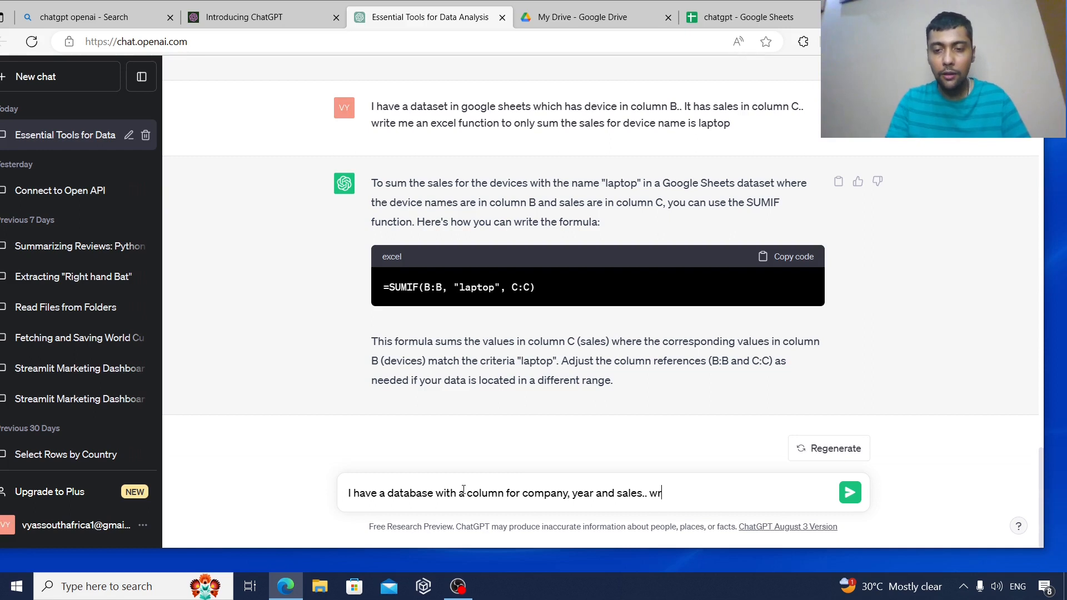
text(ite a SQL)
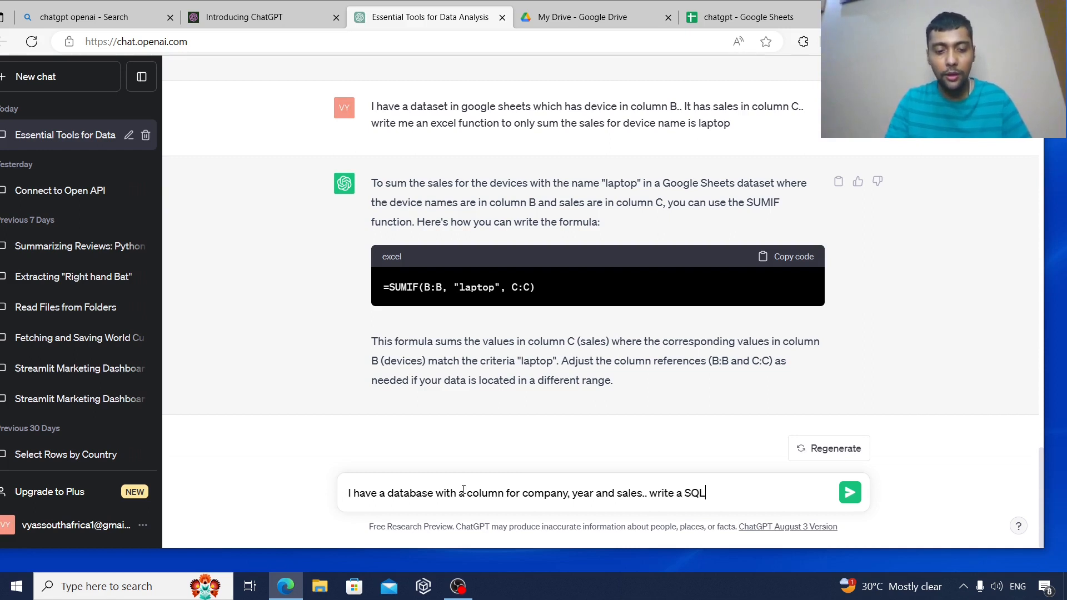
text(query t)
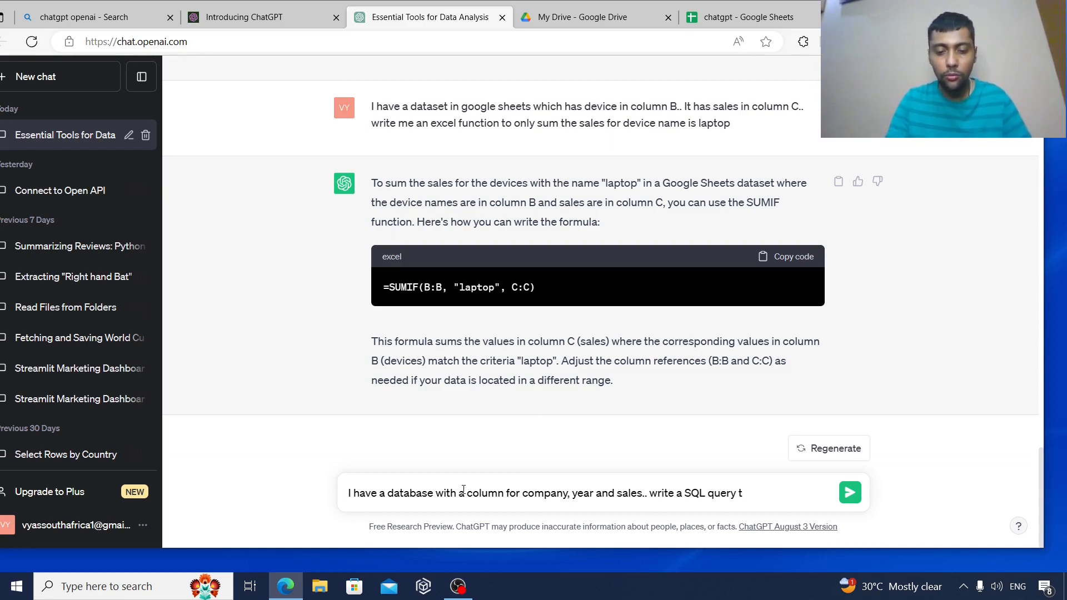
text(o show YOY s)
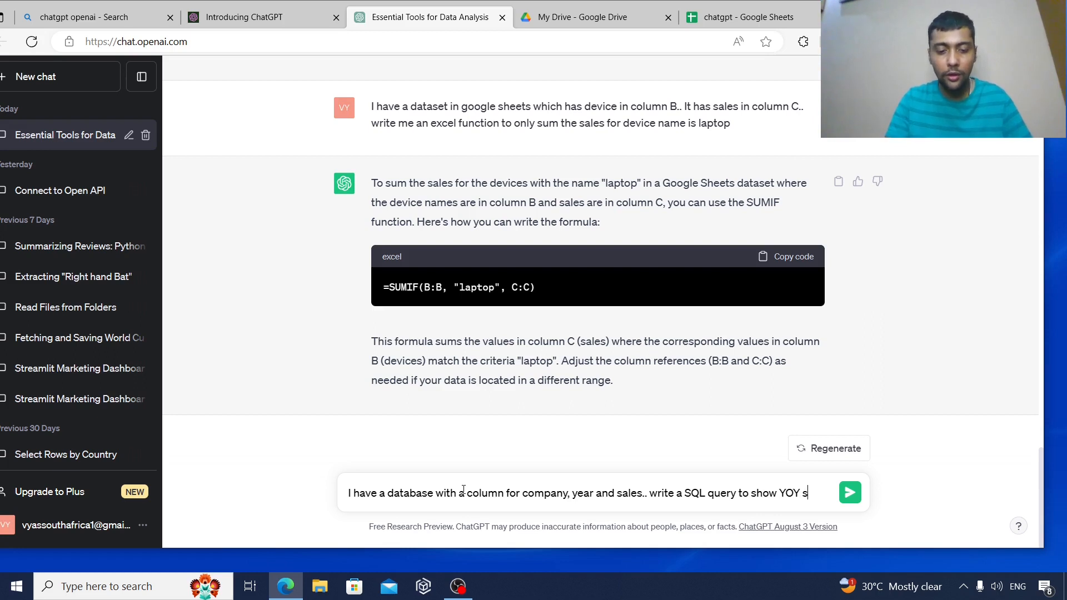
text(change in sales per company)
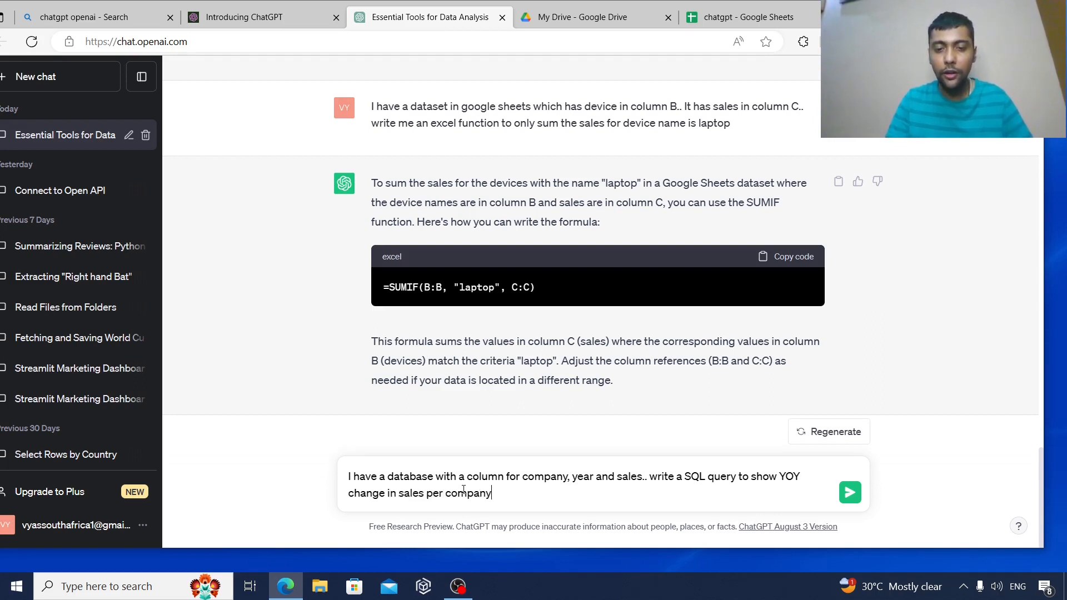
click(849, 491)
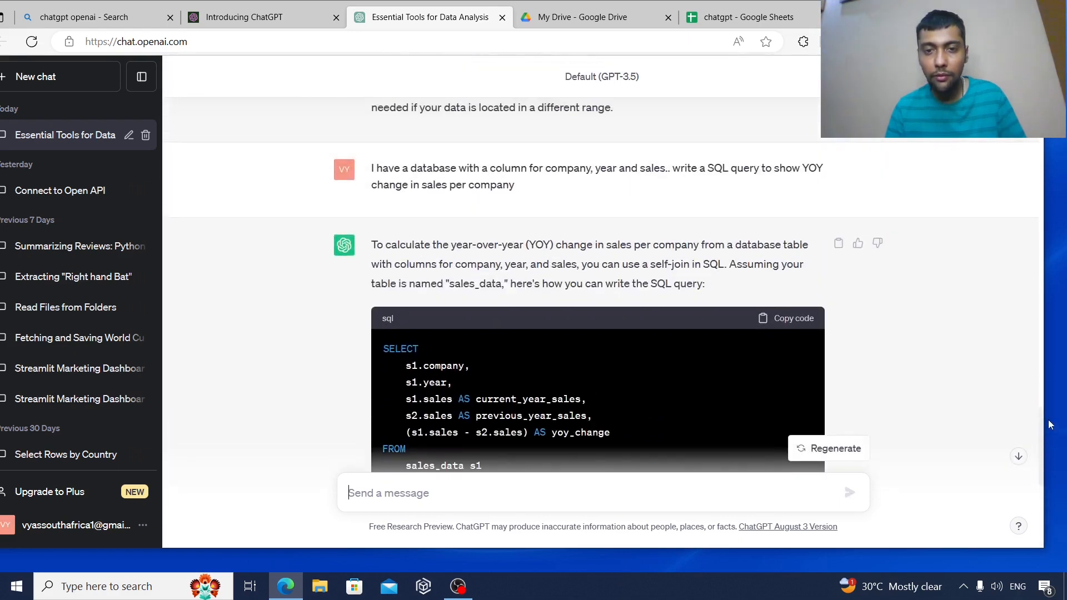
scroll(up, 3)
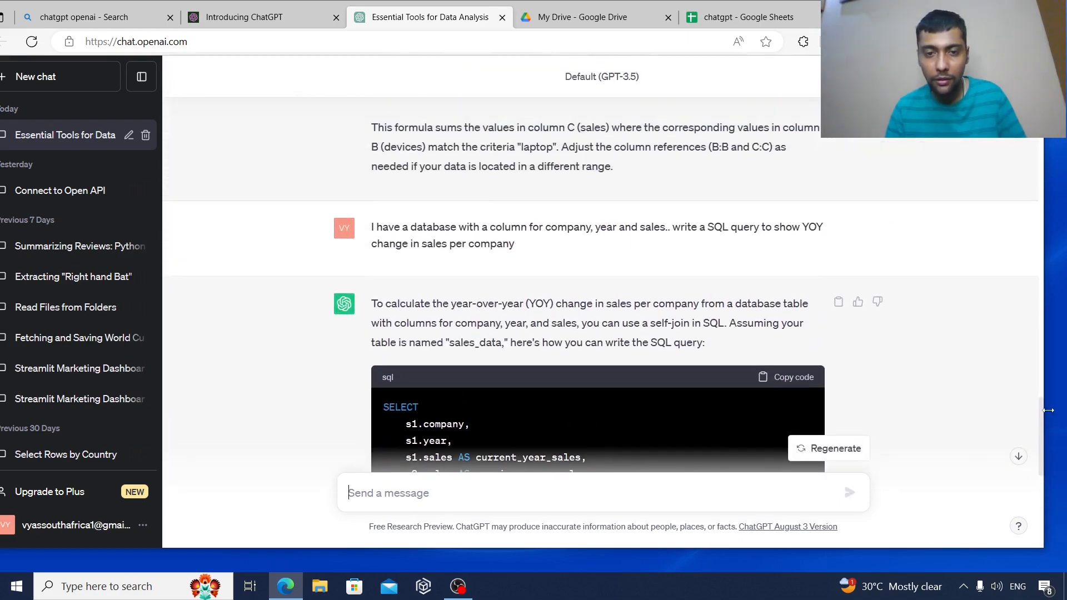
scroll(down, 3)
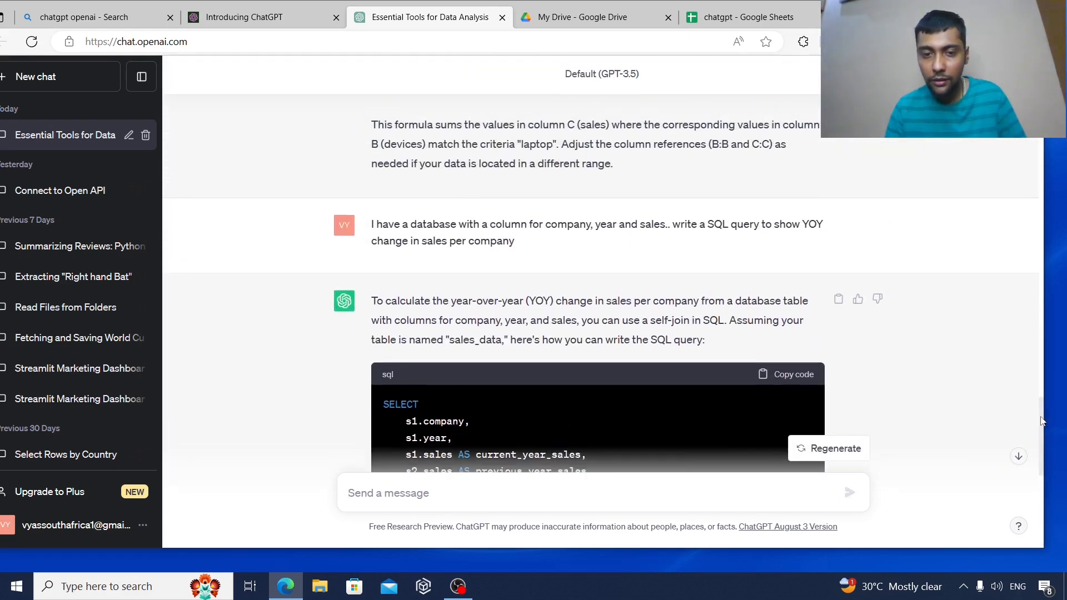
scroll(down, 3)
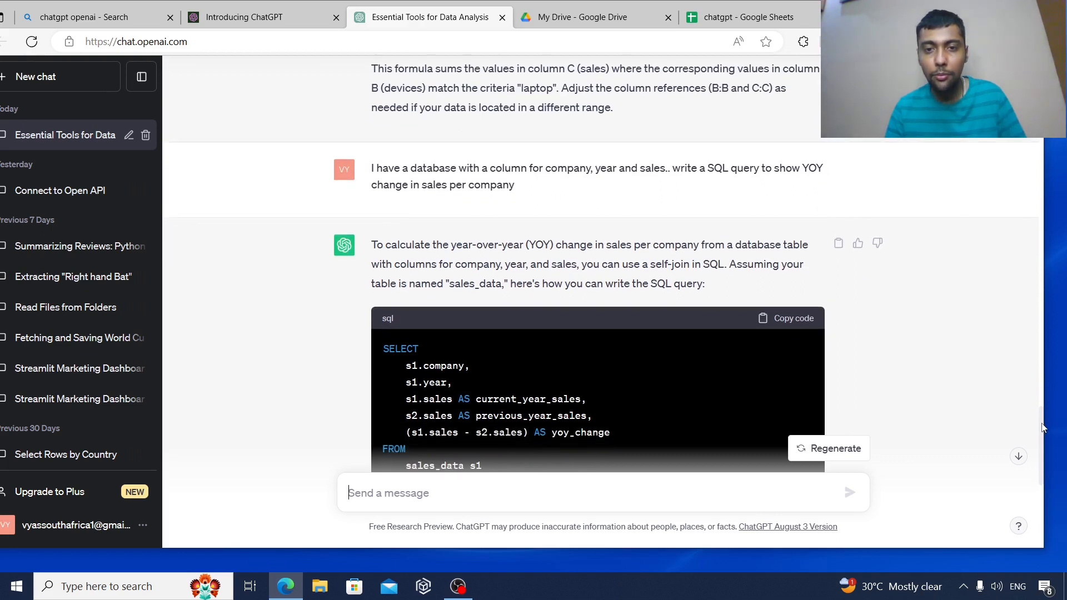
scroll(up, 3)
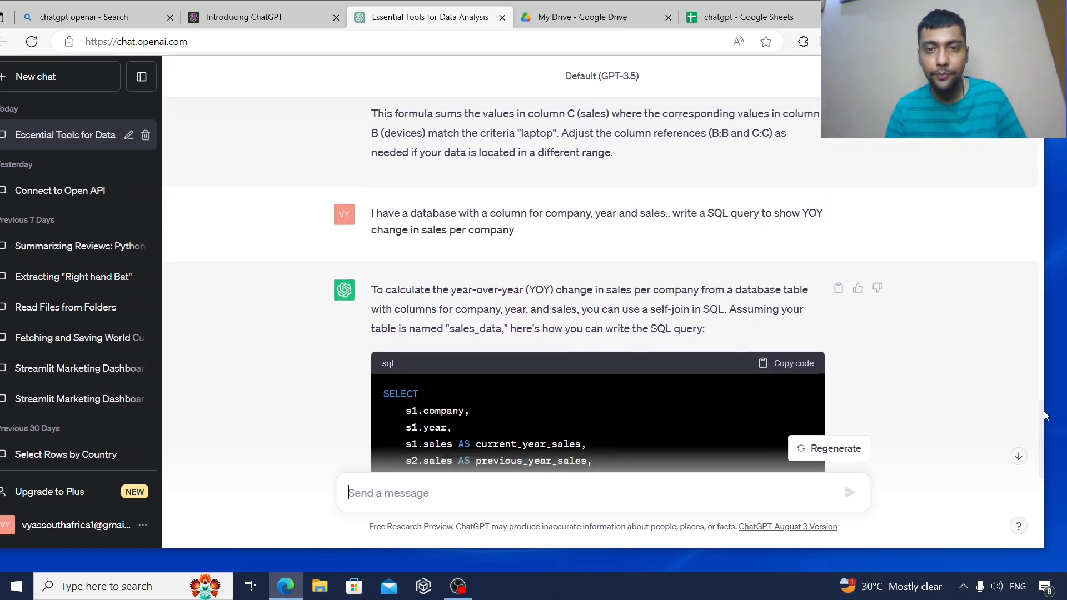
scroll(down, 3)
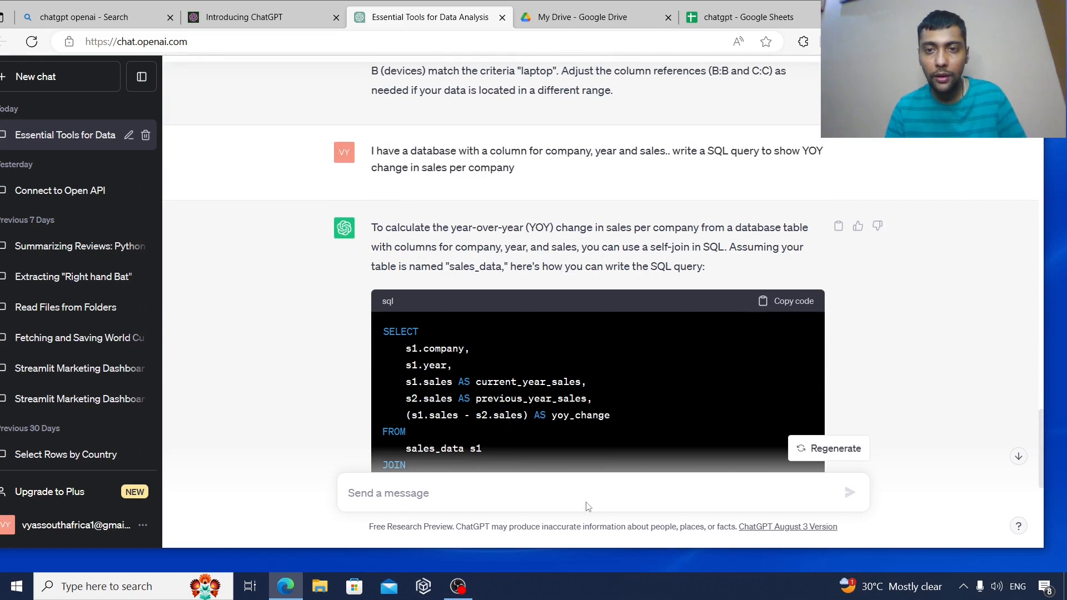
Send a request for a SQL window function computing YOY sales change from company, sales value and year.
click(533, 493)
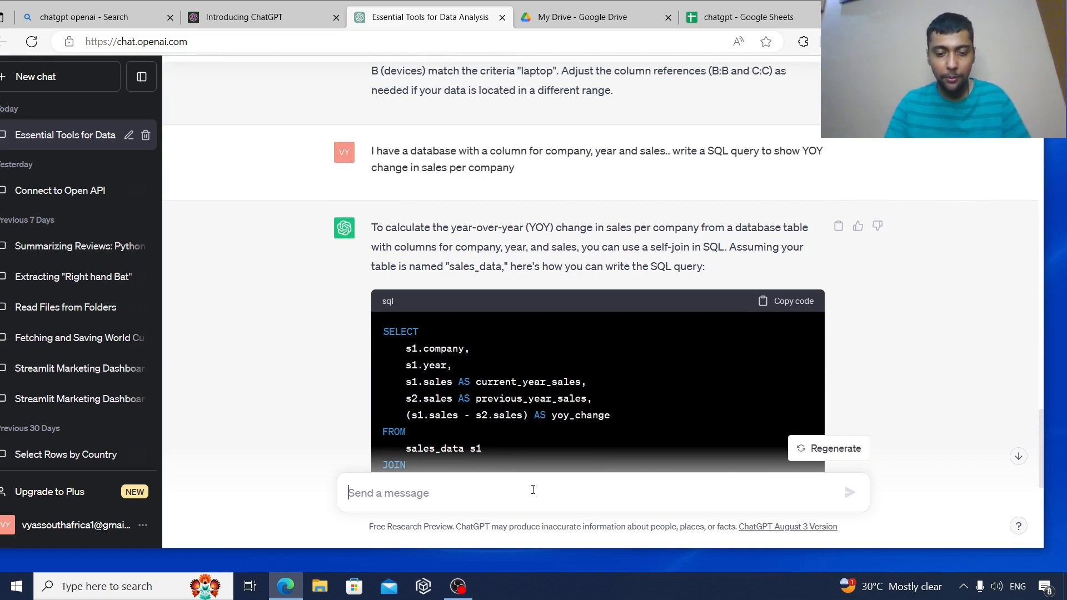
text(I have a databs)
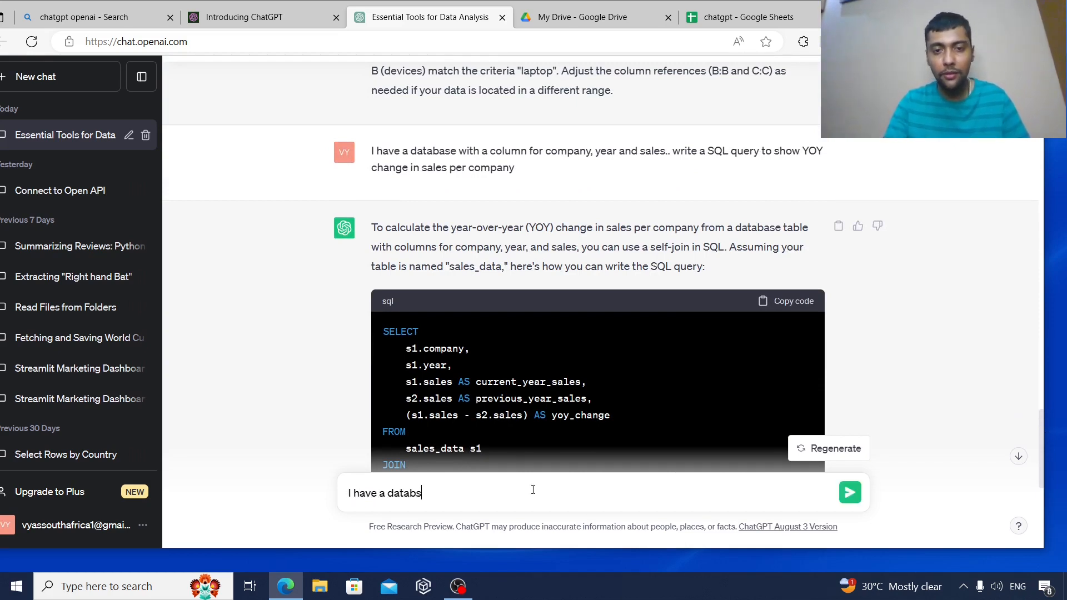
text(ase with)
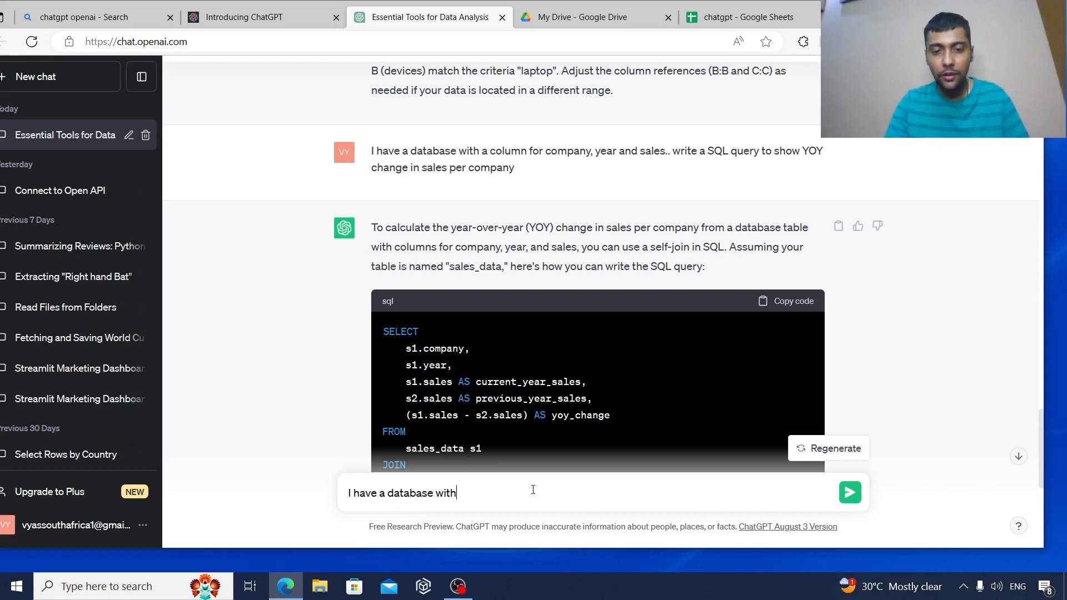
text(value for compa)
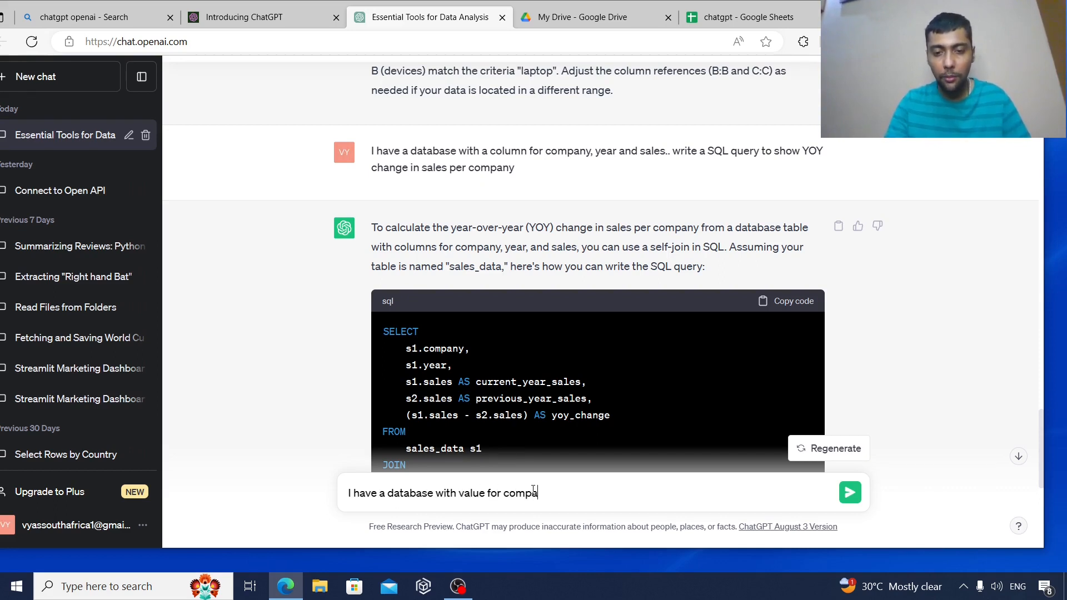
text(ny,sales)
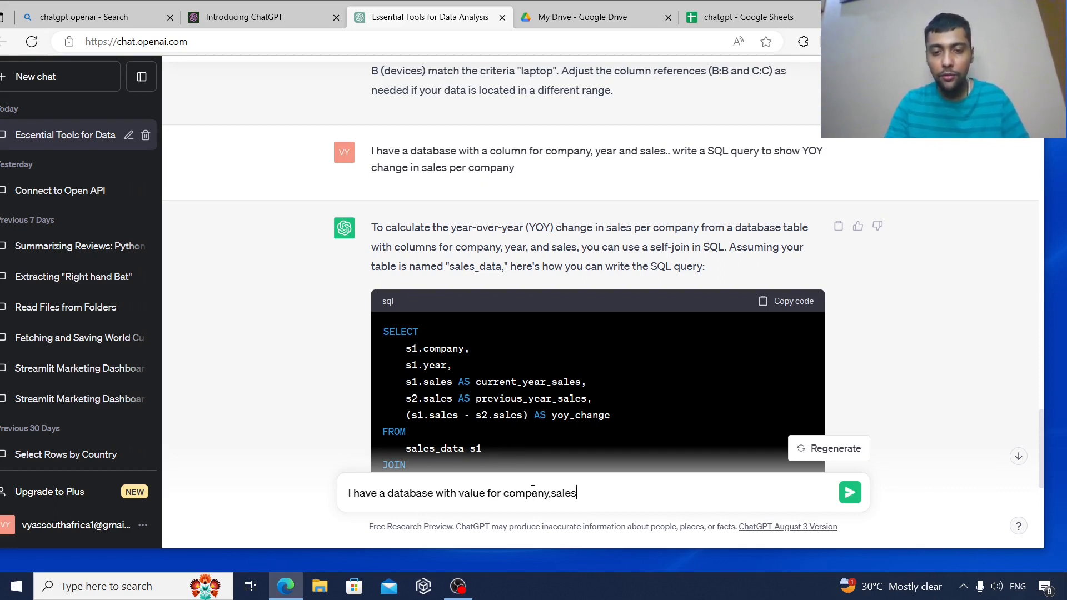
text(value and yea)
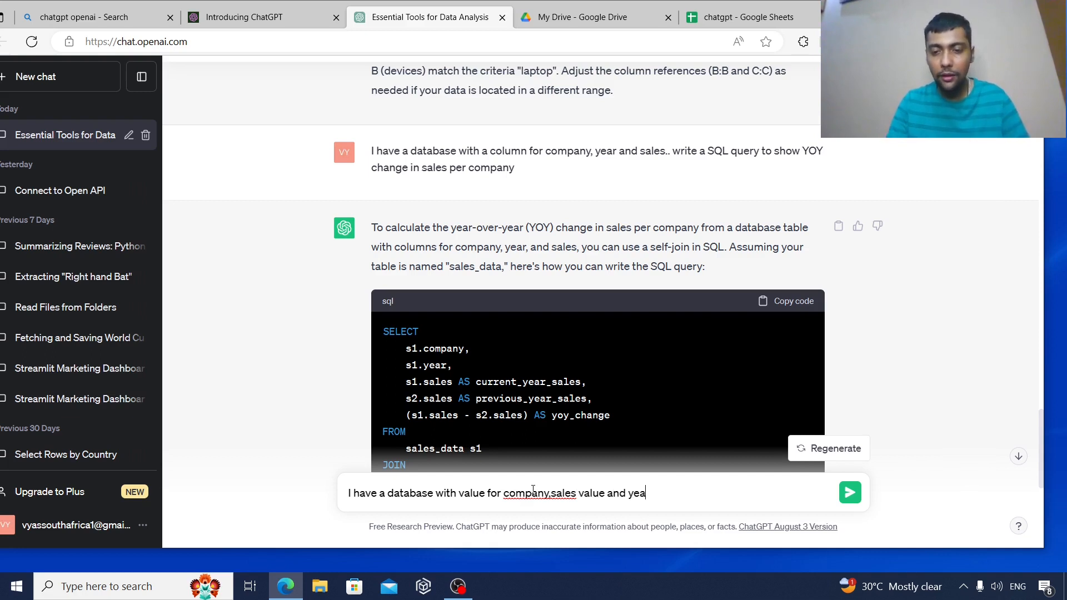
text(r. Write)
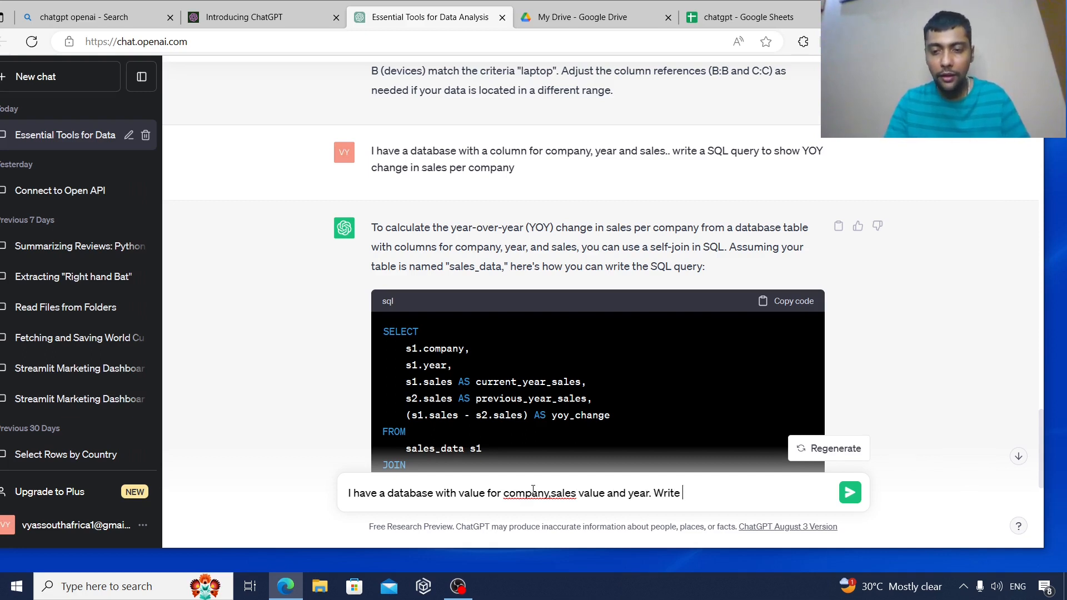
text(a SQL w)
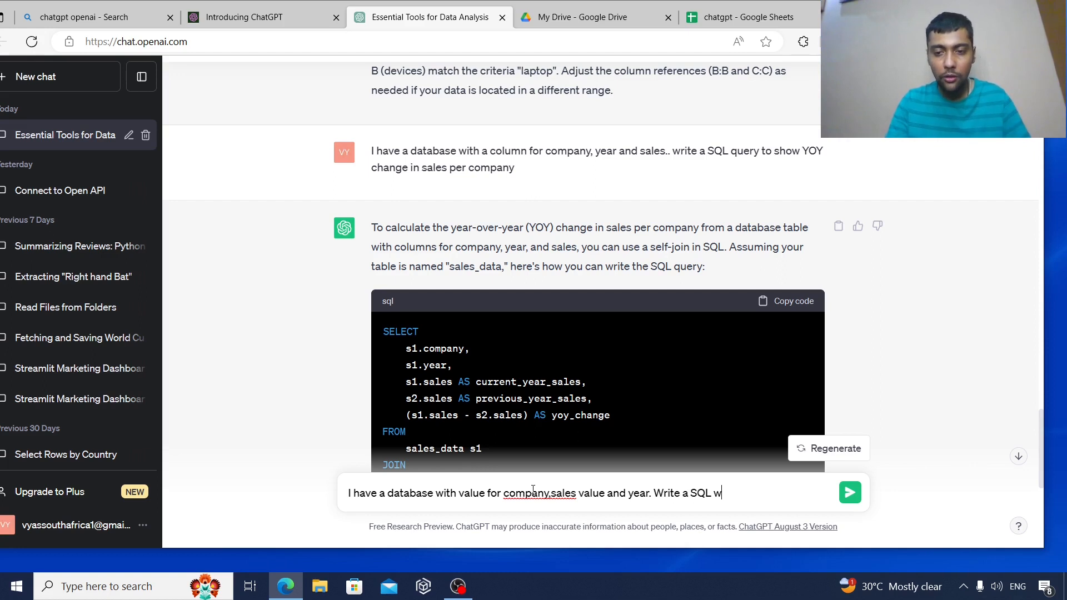
text(indow function query to calc)
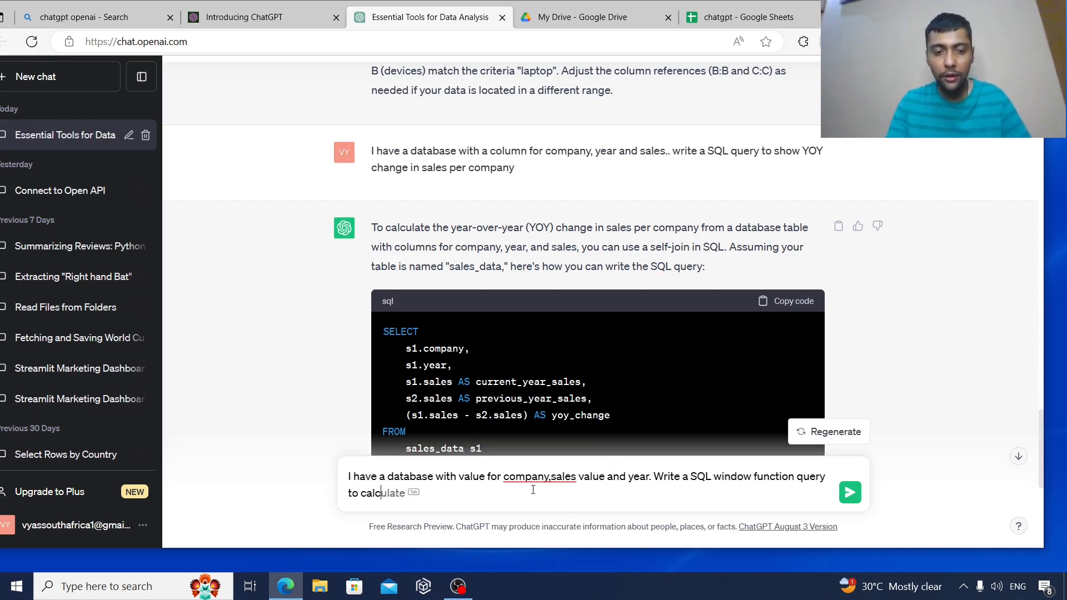
text(YOY ch)
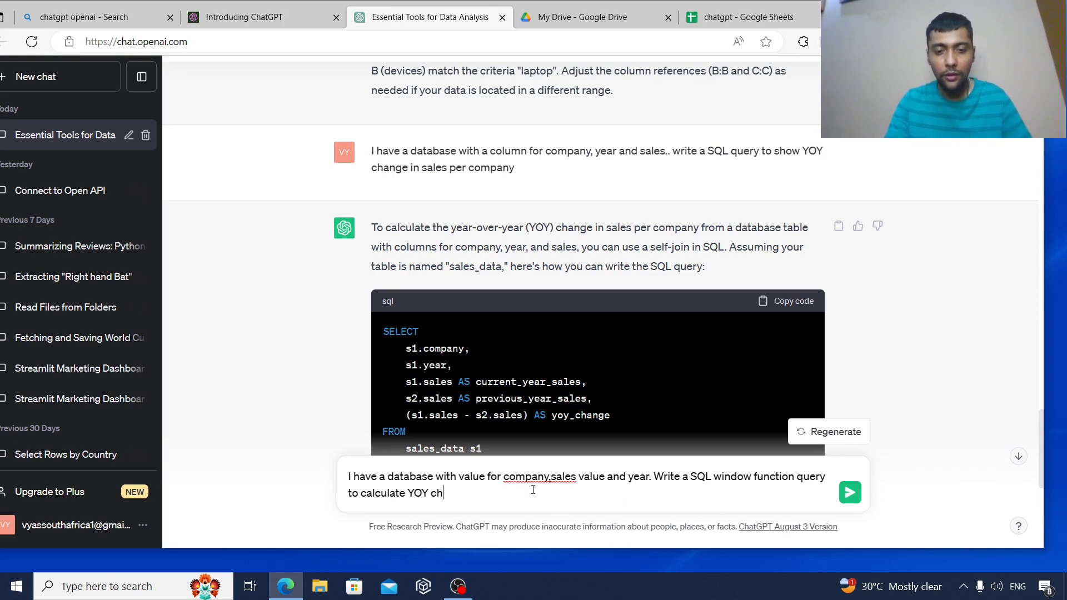
click(849, 493)
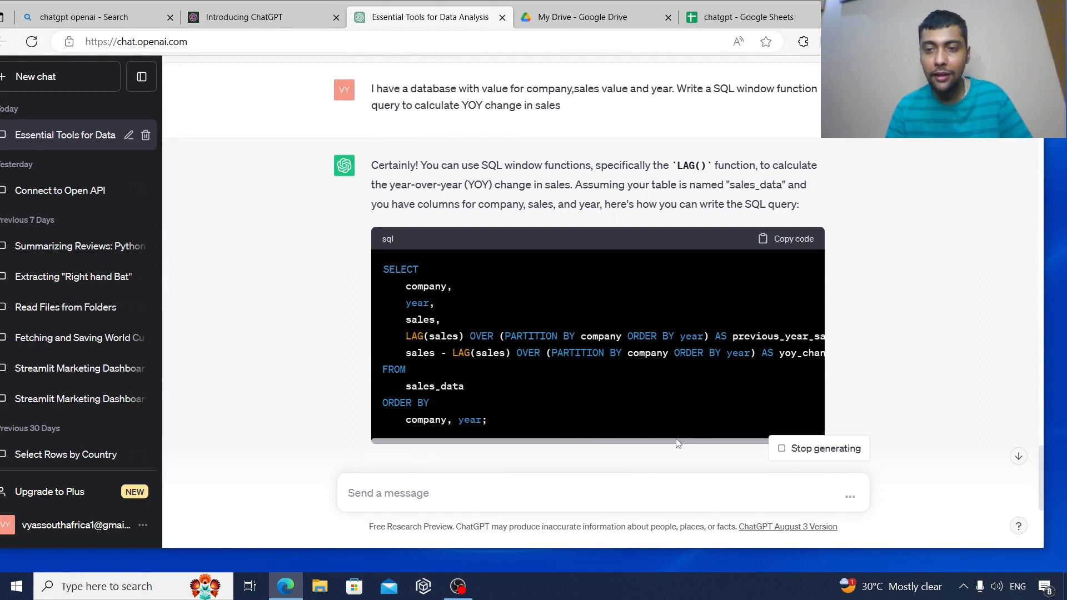
mouse_move(721, 448)
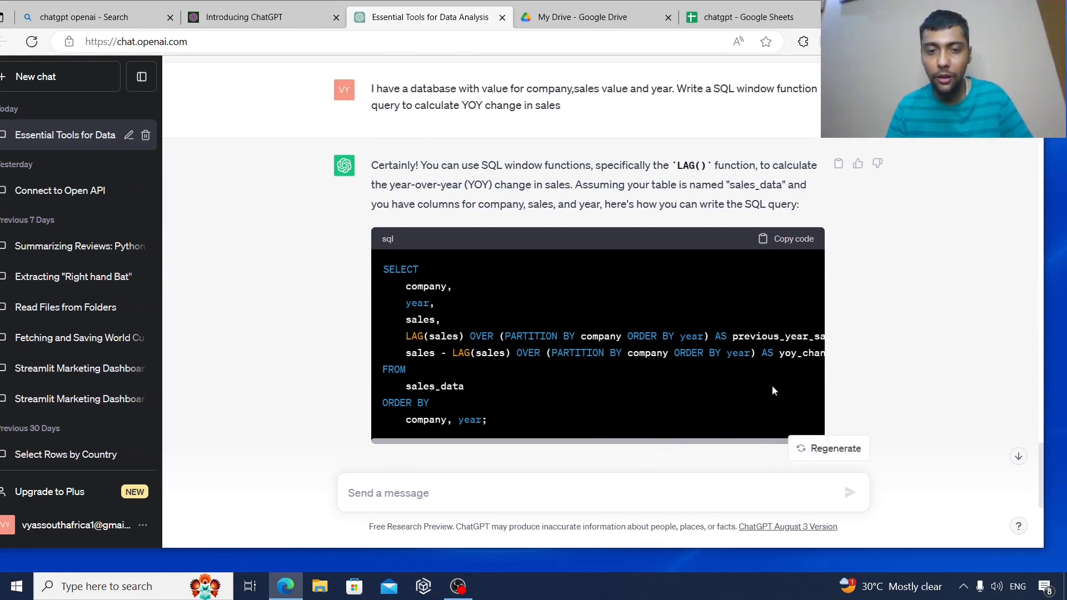
mouse_move(536, 431)
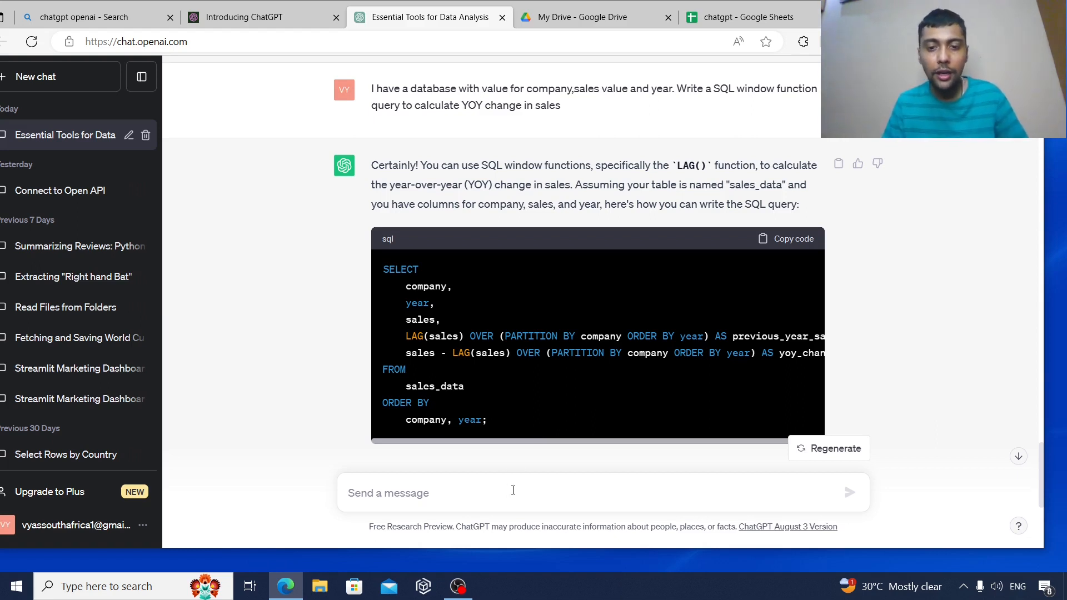
Send the prompt 'Tell me average data analyst salary in India'.
text(T)
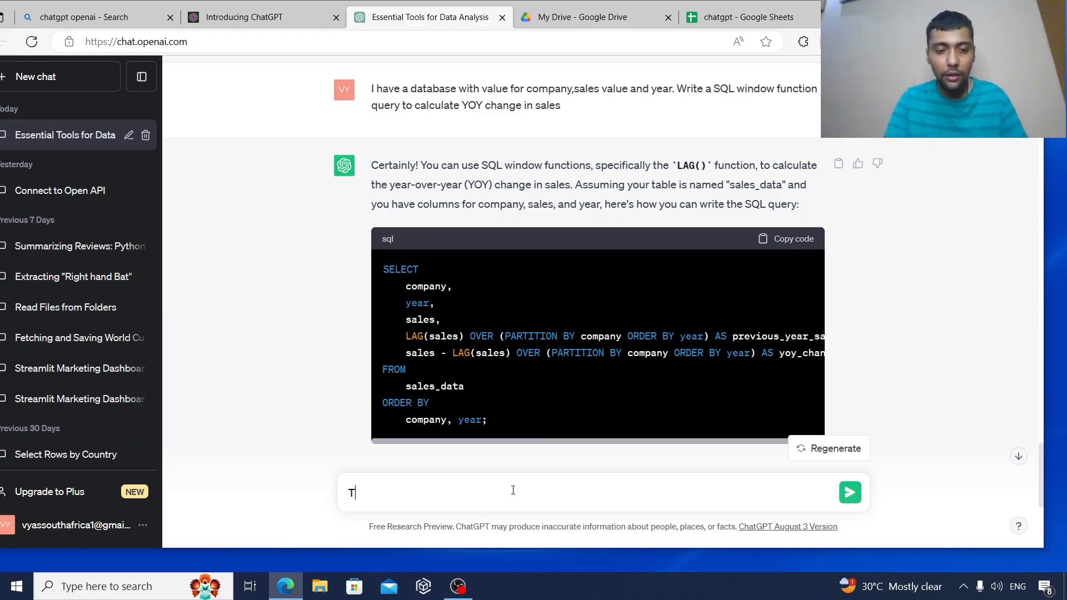
text(ell me average)
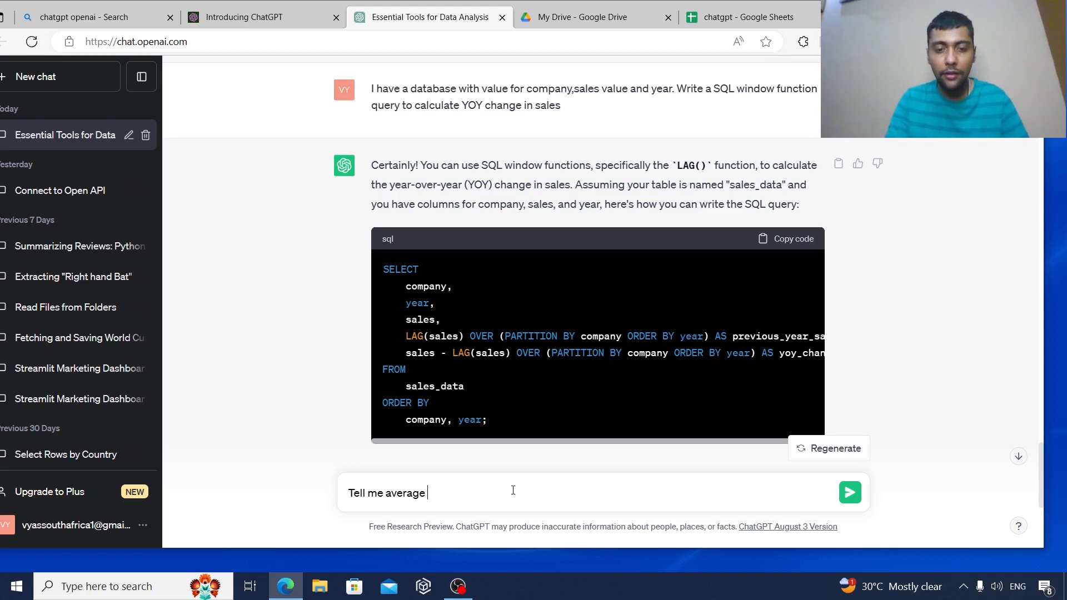
text(data analyst sala)
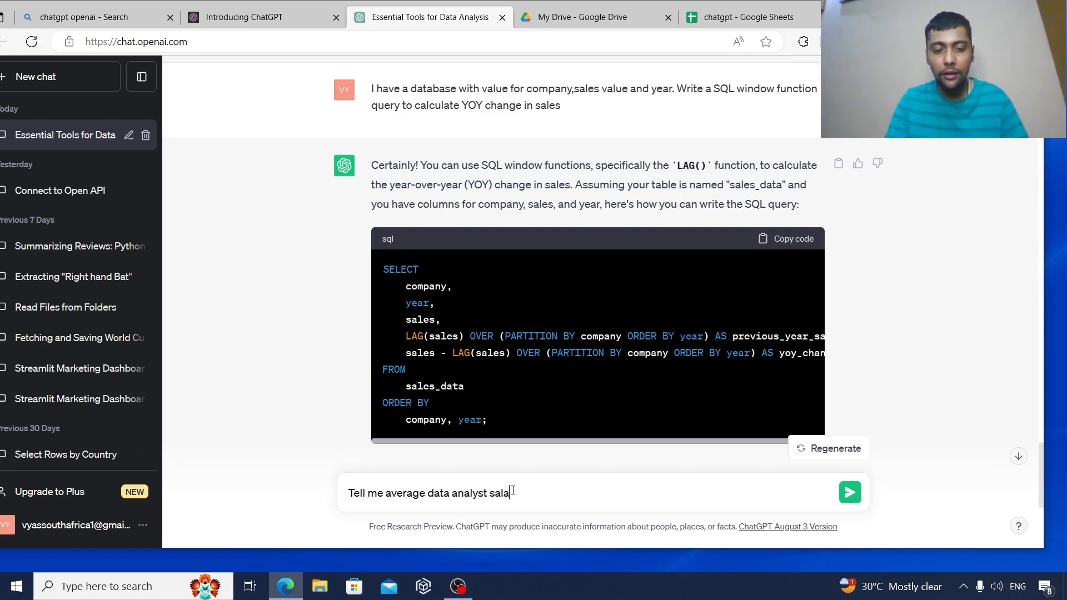
text(ry in India)
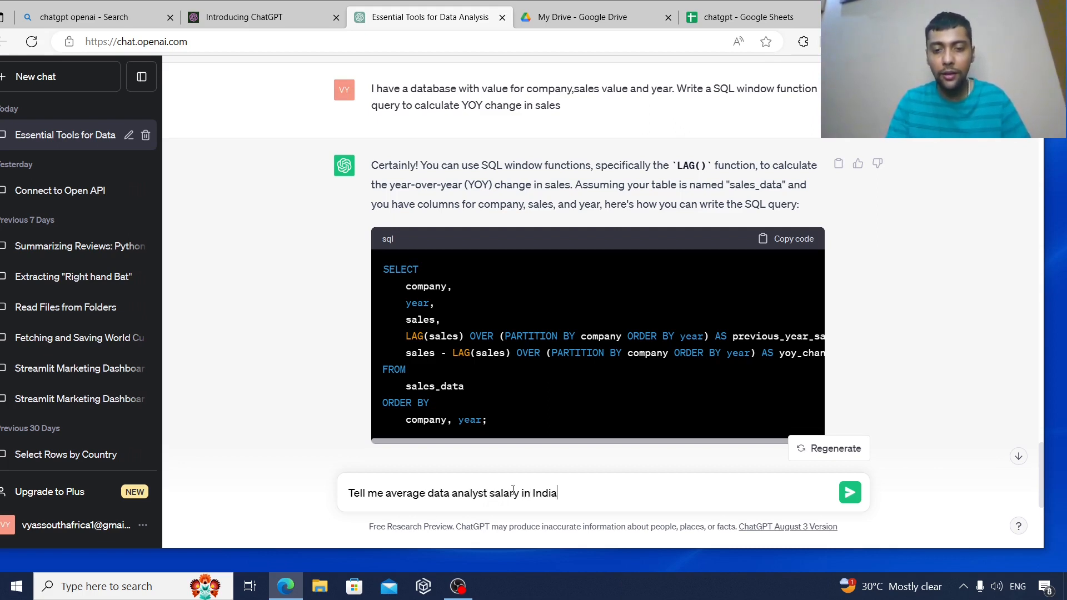
click(849, 492)
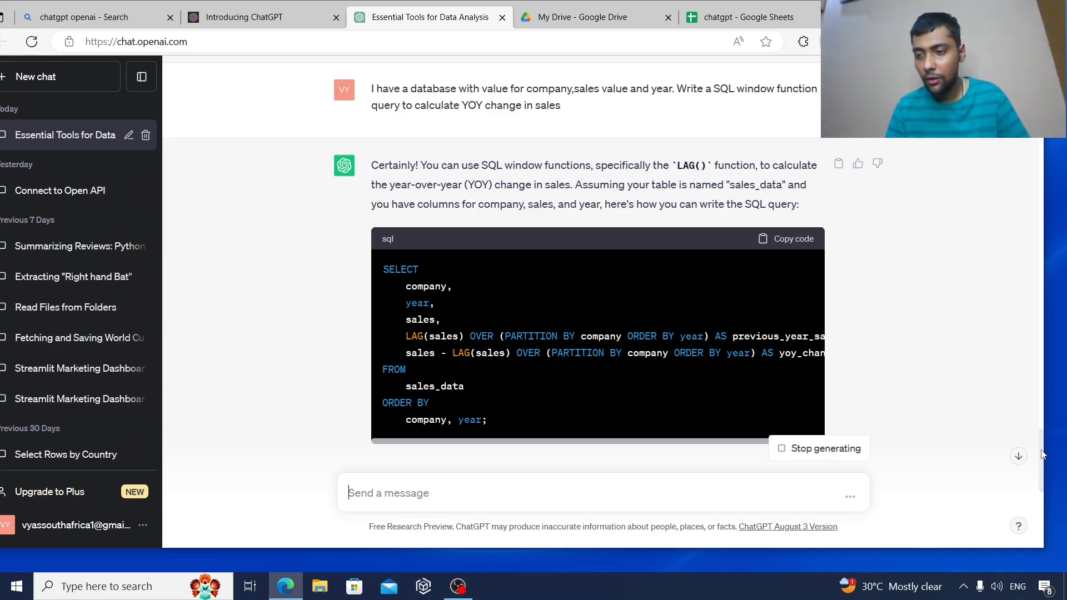
Scroll down to read ChatGPT's reply citing ₹3.5 lakh to ₹10 lakh per year.
scroll(down, 3)
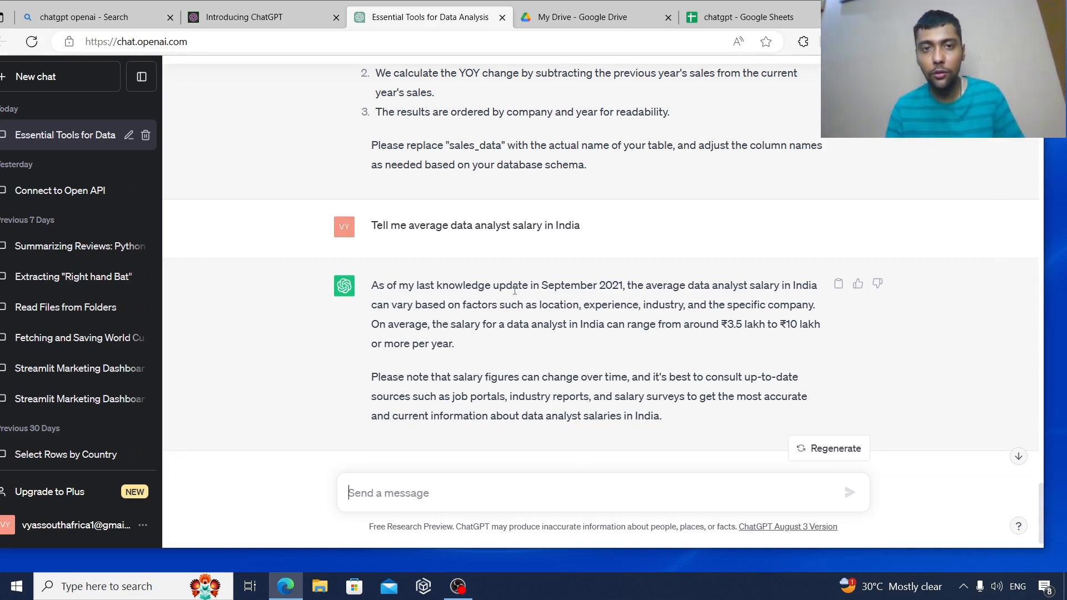
mouse_move(513, 260)
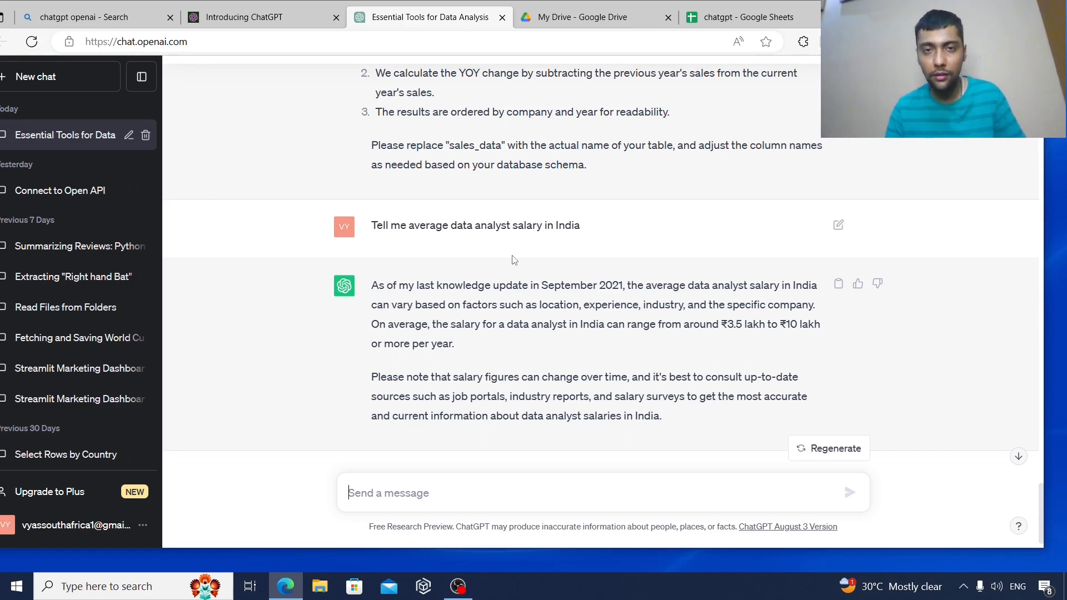